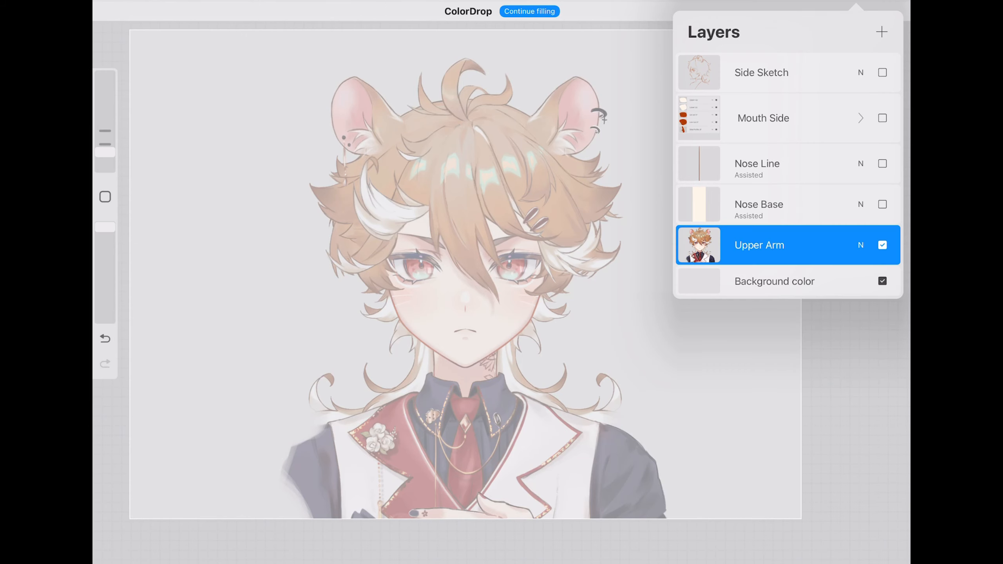
Show the Side Sketch, Nose Line and Nose Base layers and hide the Upper Arm front artwork.
left_click(881, 72)
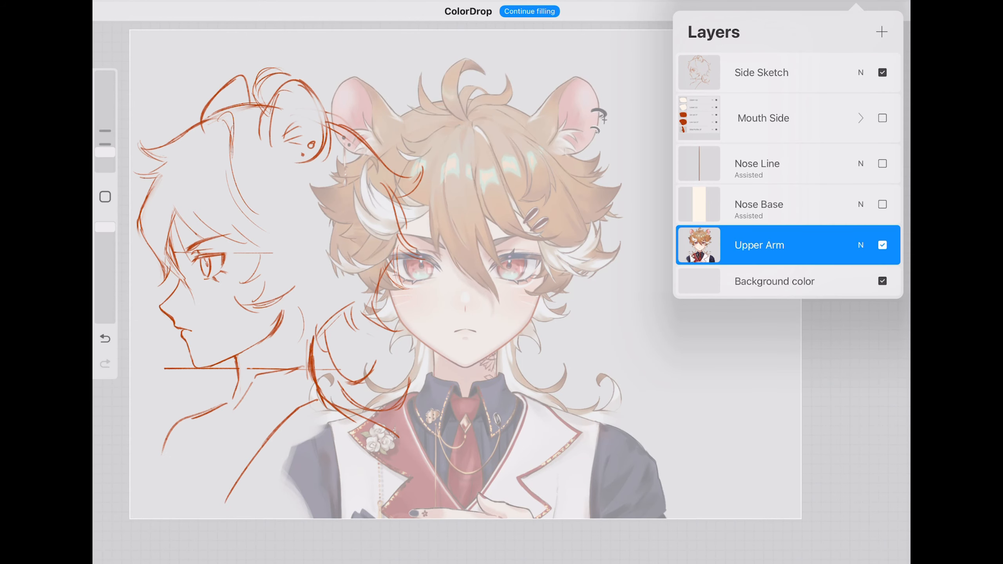
left_click(761, 72)
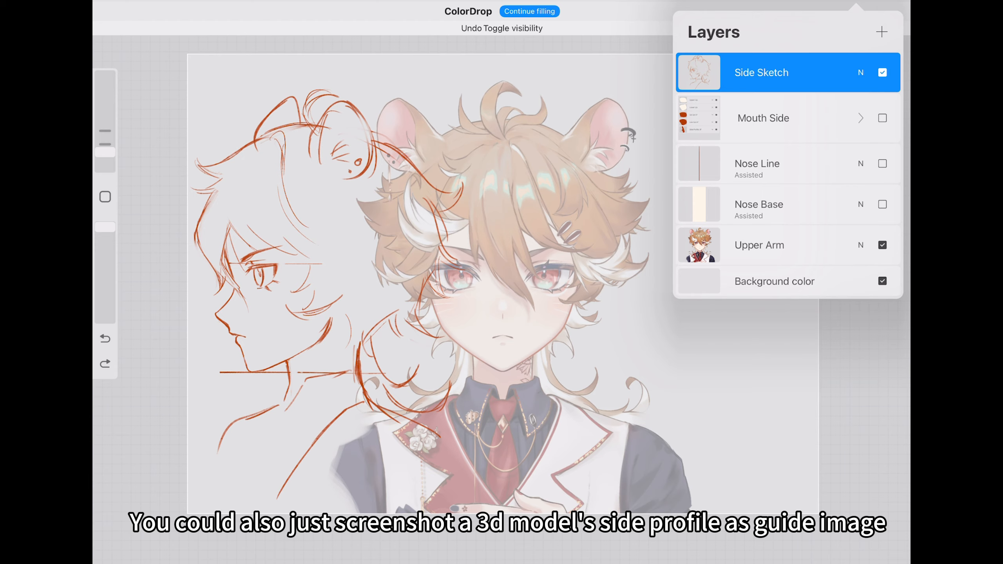
left_click(882, 72)
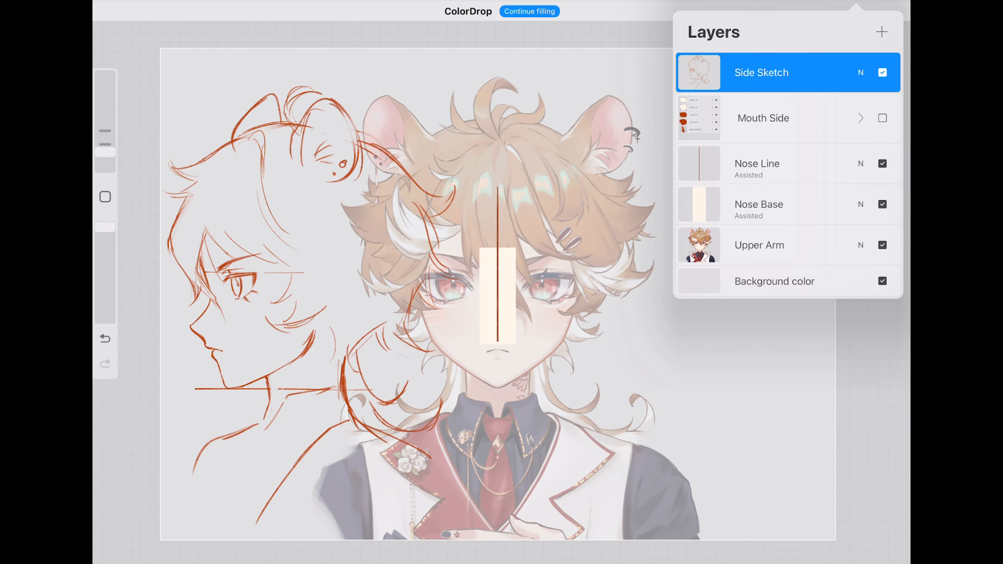
left_click(882, 245)
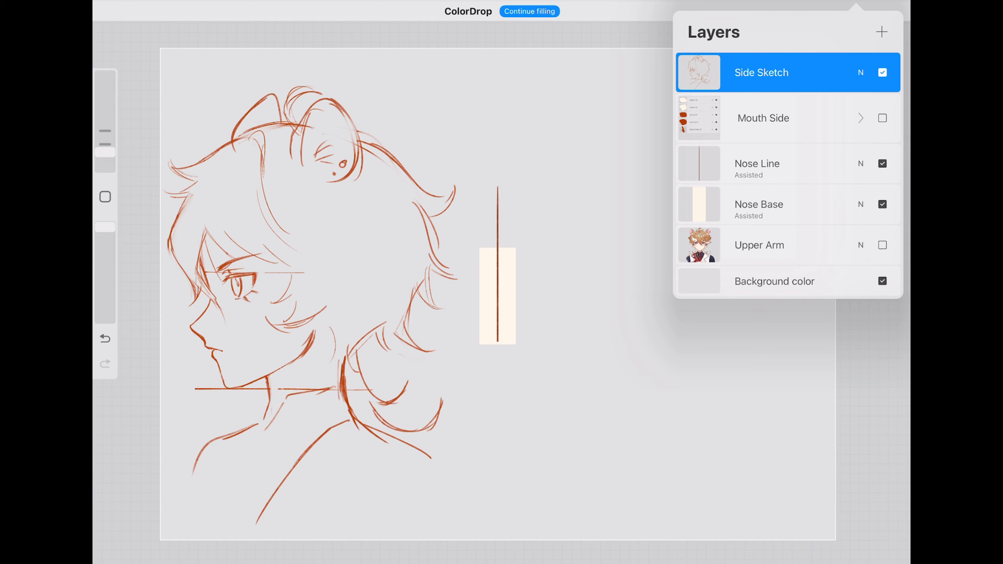
left_click(882, 117)
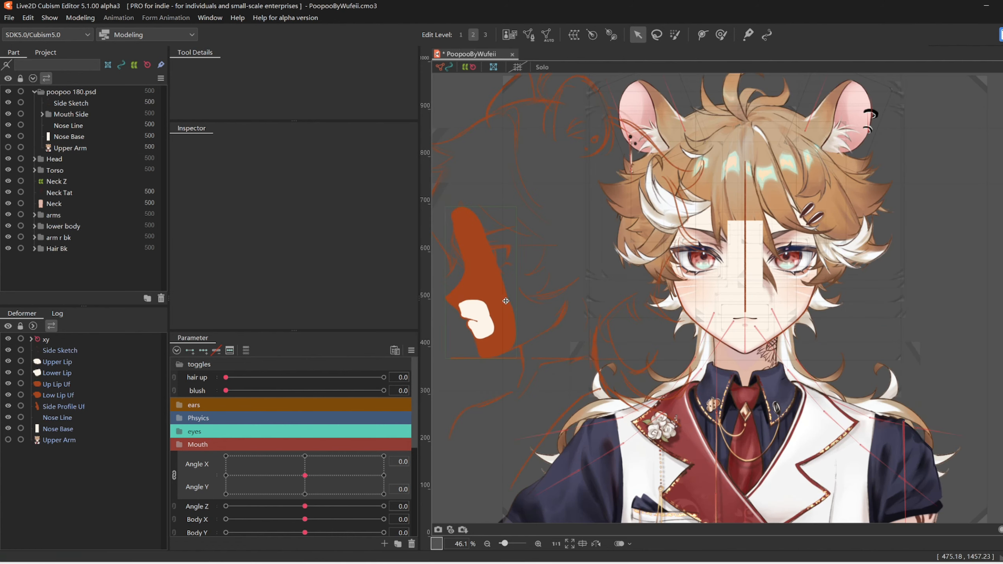
Tint the Side Sketch layer dark grey with Multiply Color #363636.
left_click(70, 104)
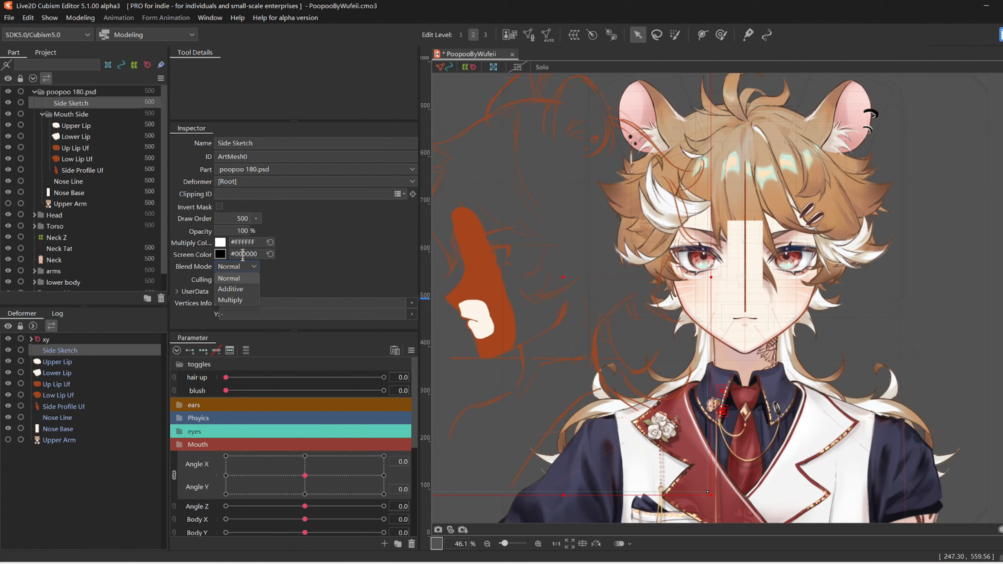
left_click(219, 243)
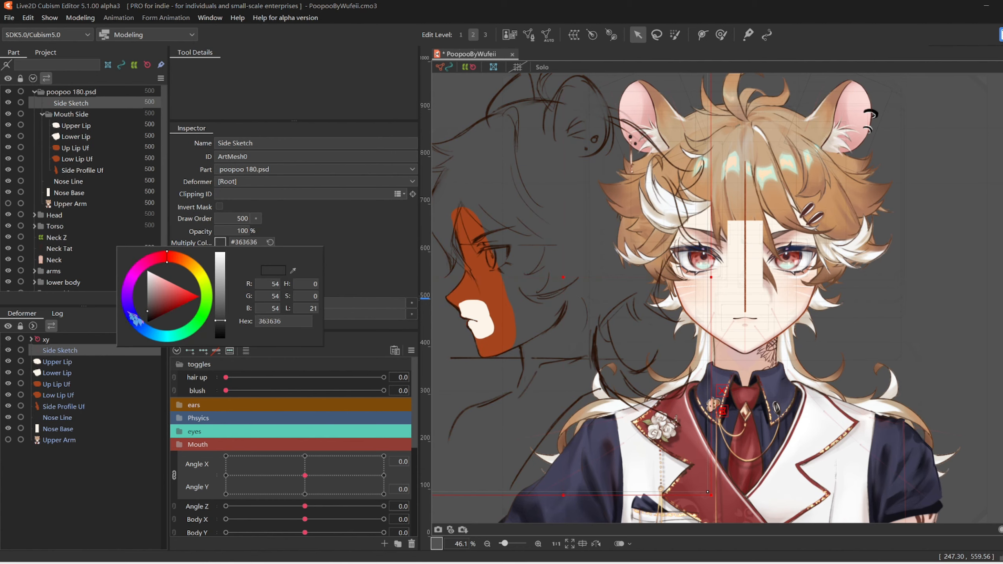
left_click(70, 203)
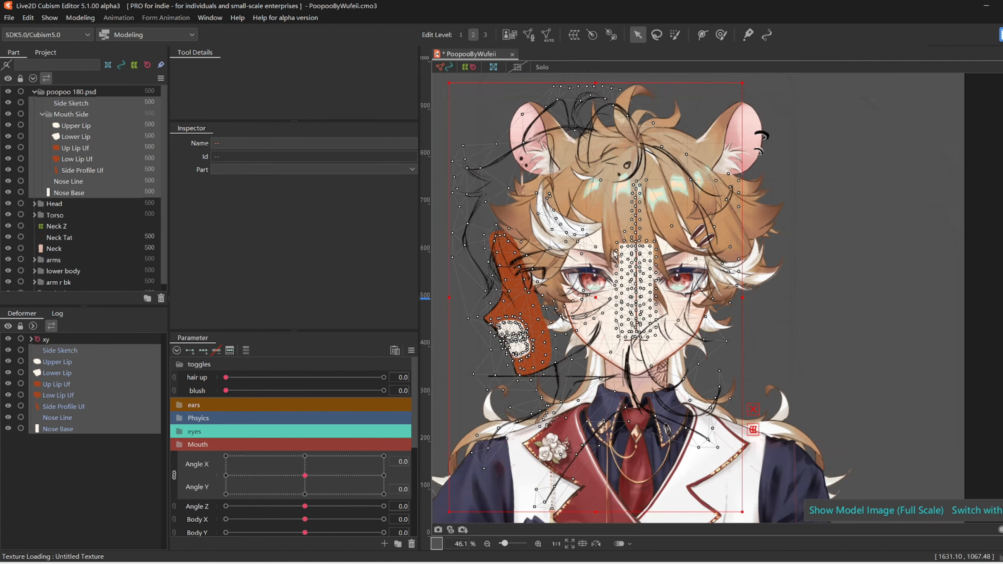
left_click(71, 103)
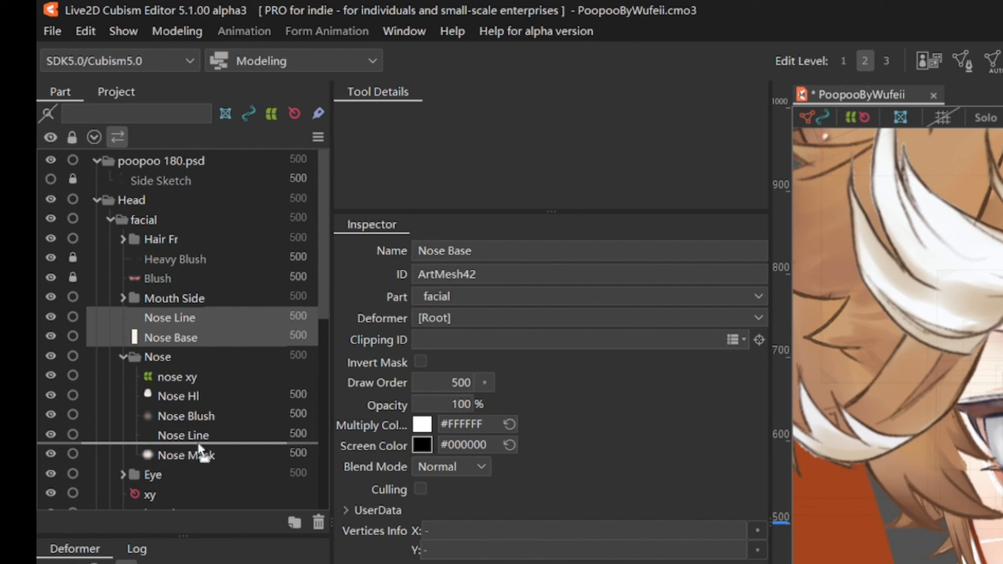
Move Nose Line and Nose Base into the Nose part and group the lip pieces as new part 'side uf'.
left_click(183, 416)
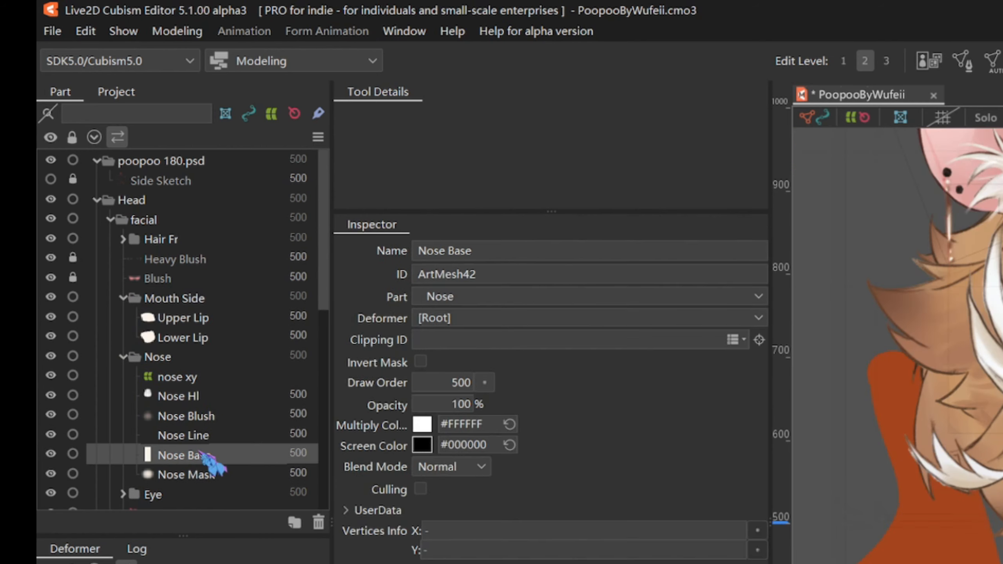
left_click(177, 377)
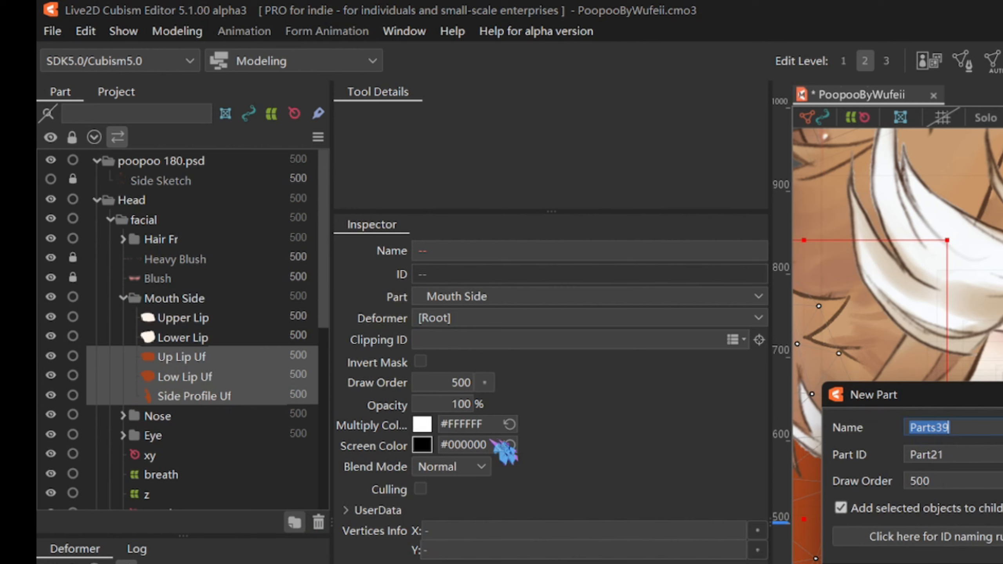
type("side uf")
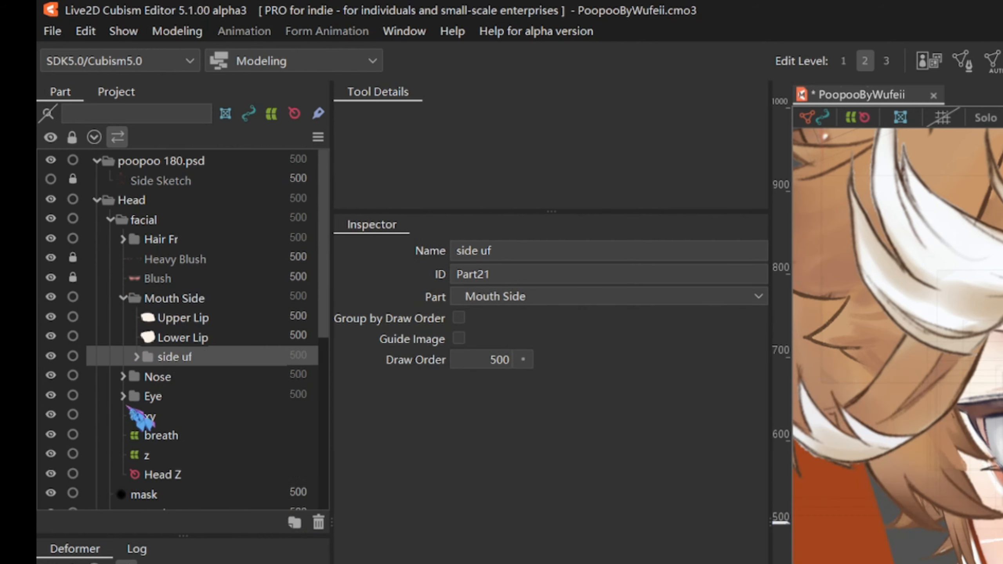
scroll("down", 3)
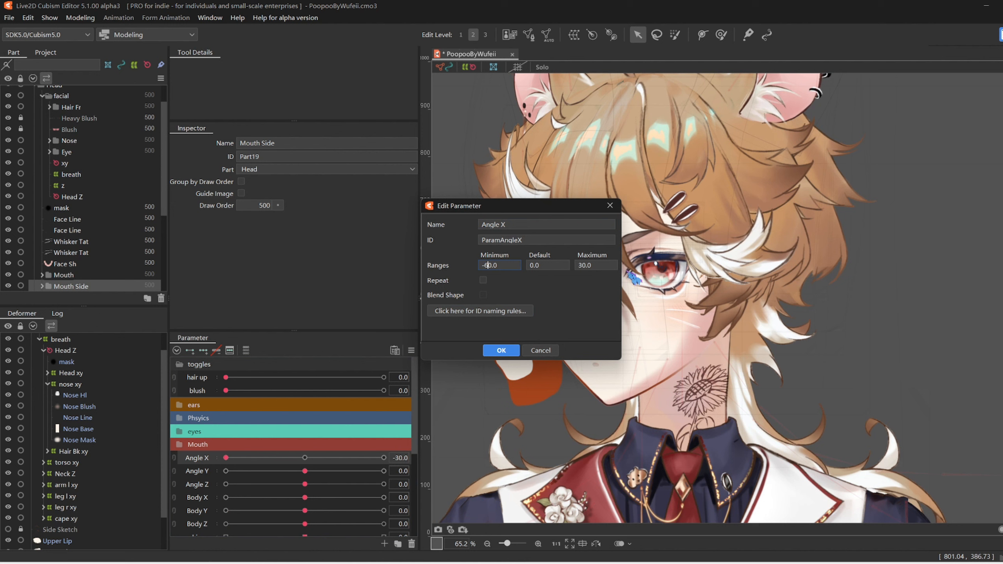
Widen Parameter Angle X to Minimum -60 / Maximum 60 and select the nose deformer.
left_click(595, 265)
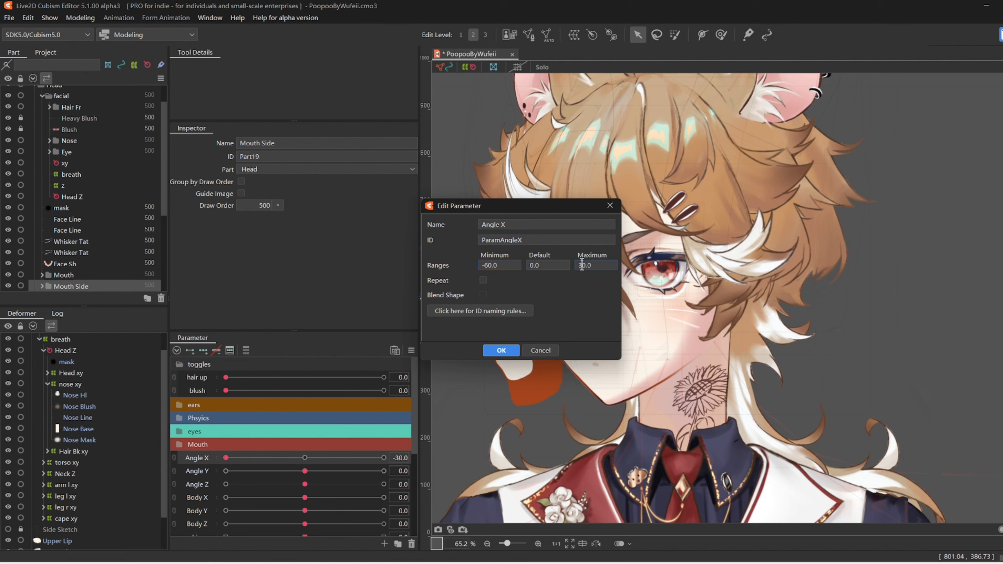
left_click(501, 350)
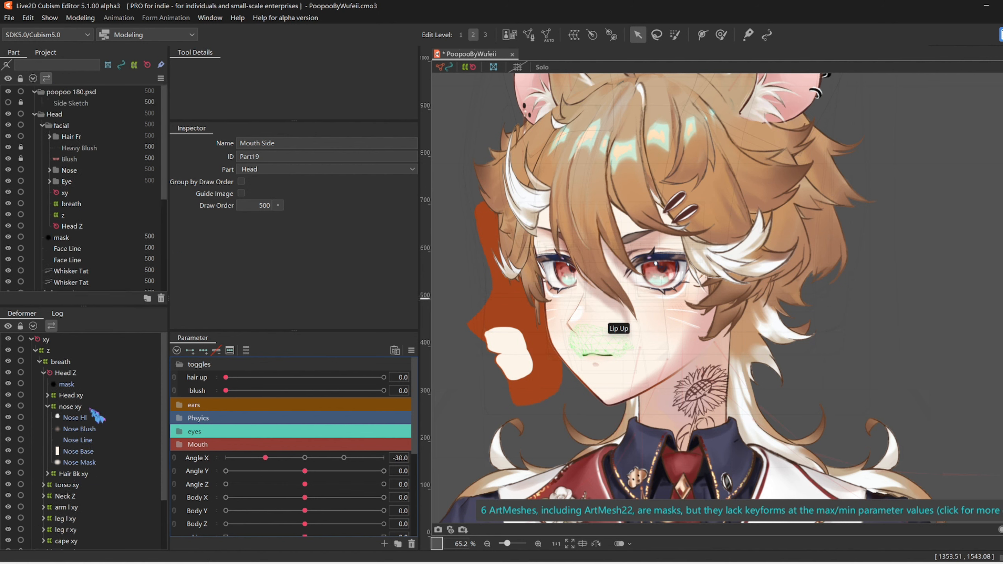
left_click(88, 159)
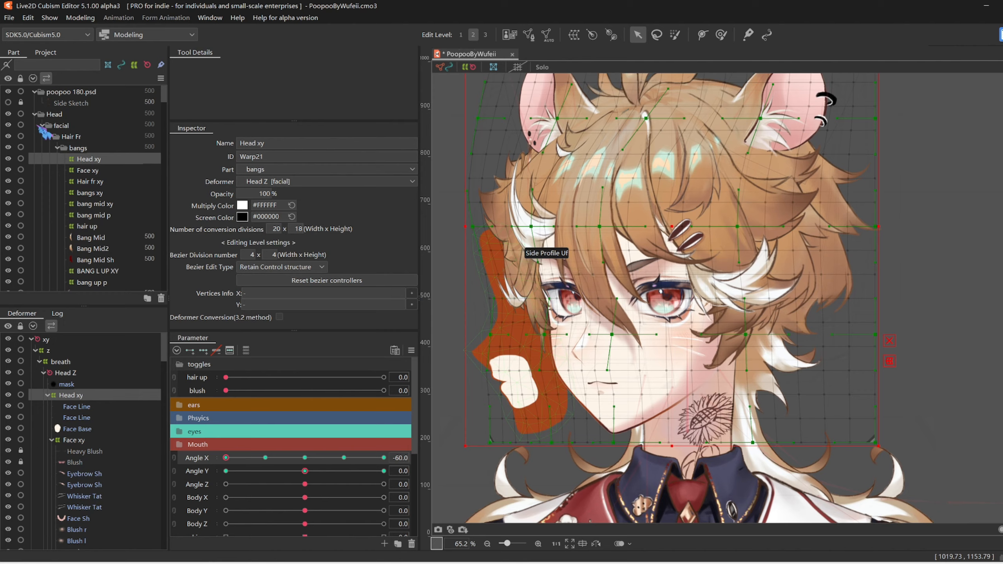
Bend the nose xy warp grid onto the side-profile sketch at Angle X -60.
left_click(70, 104)
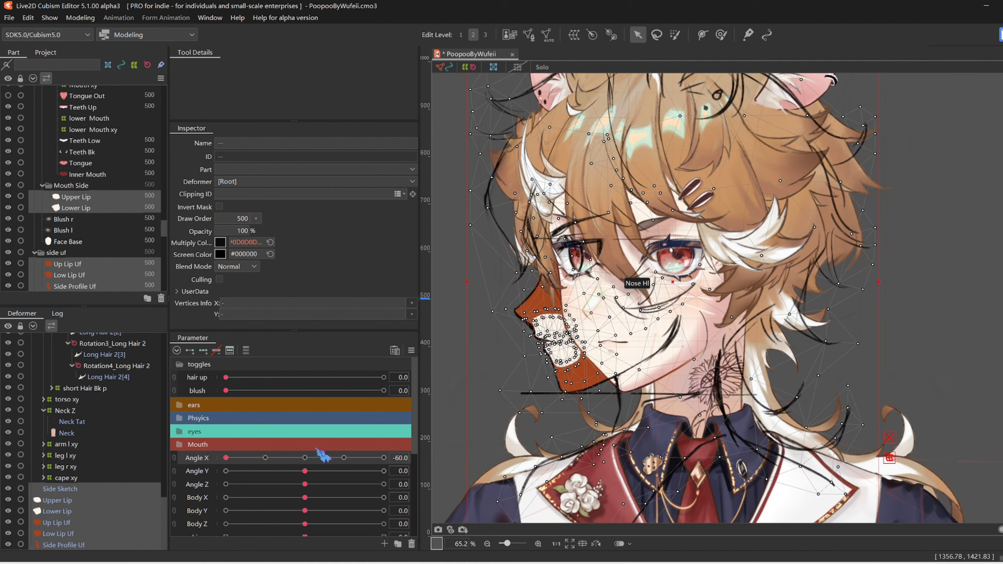
left_click(59, 488)
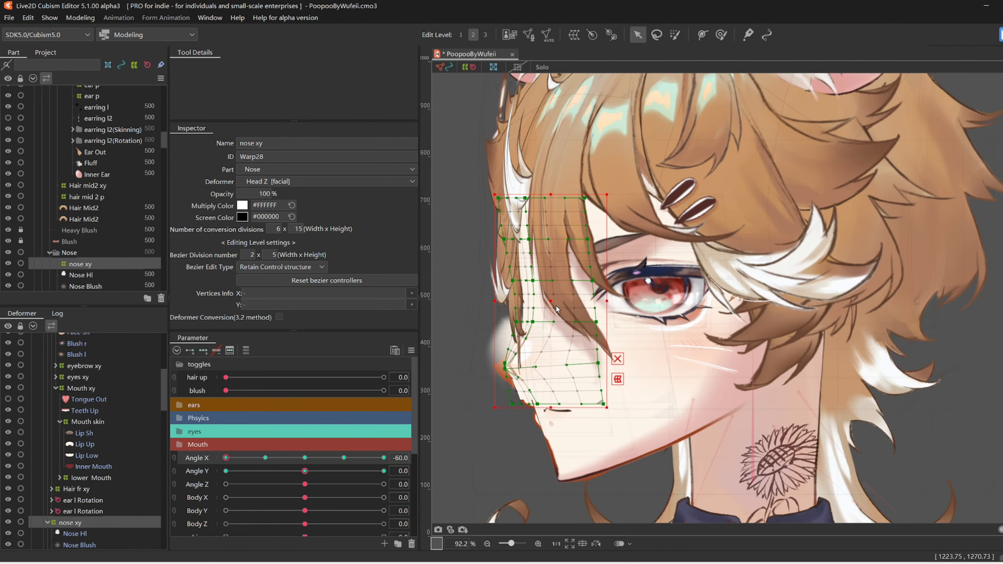
left_click_drag(306, 457, 264, 457)
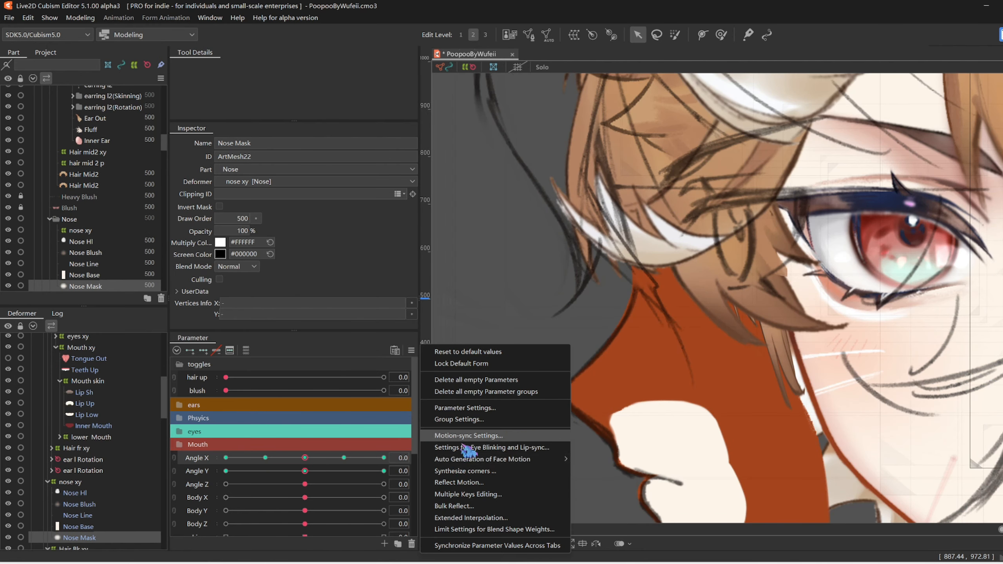
mouse_move(475, 494)
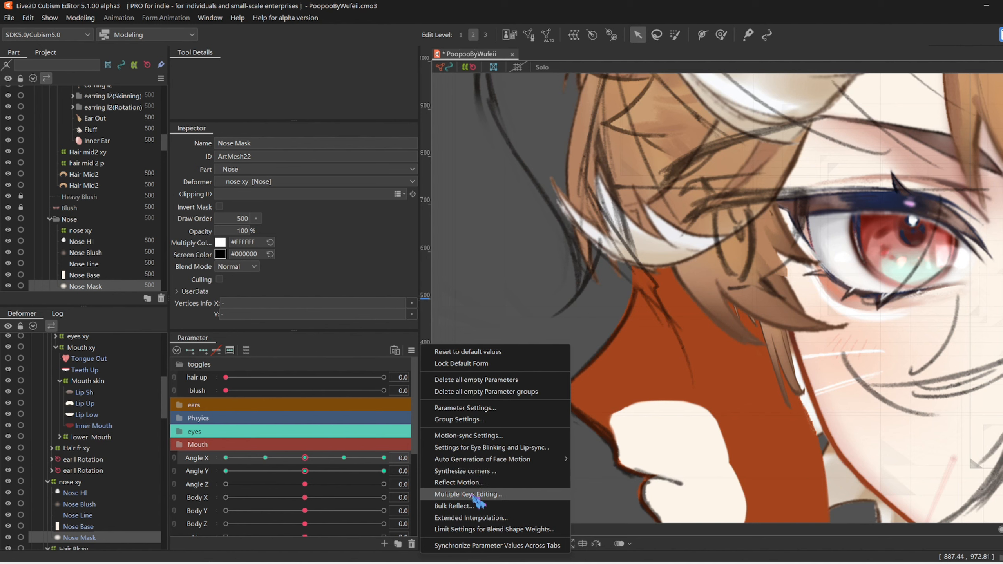
Overwrite Nose Mask opacity to 0% on all keyforms via Multiple Keys Editing.
left_click(468, 494)
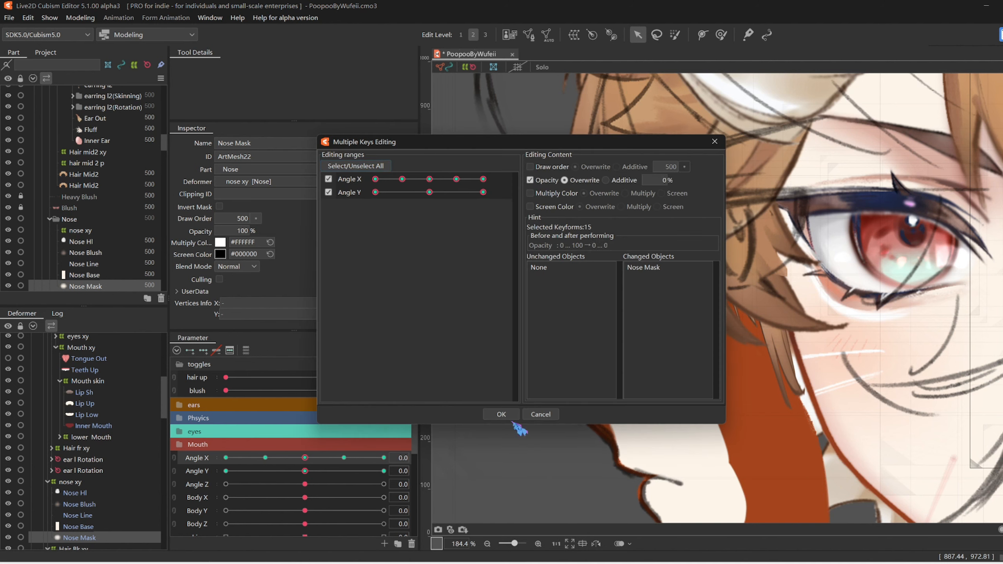
left_click(502, 414)
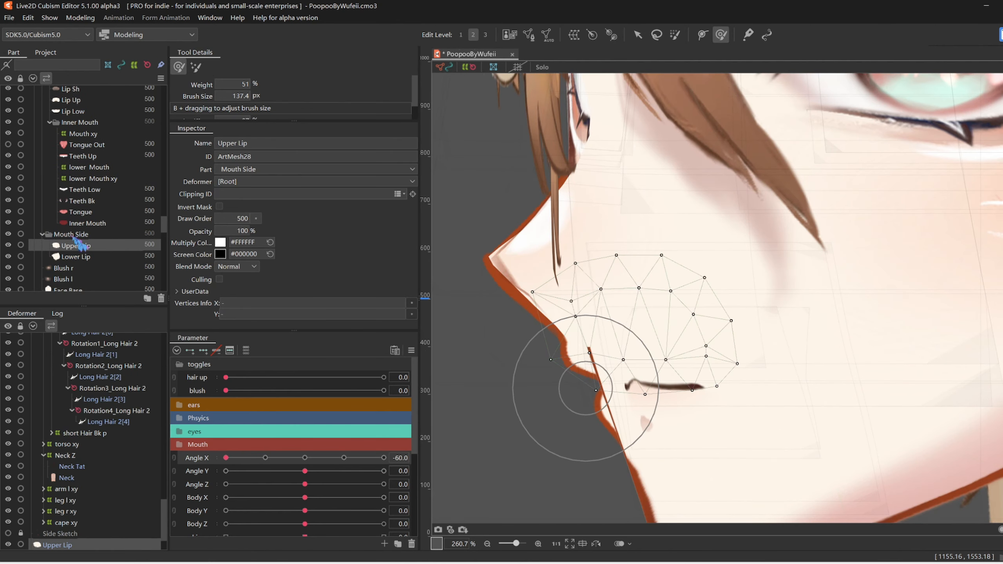
Nudge the Upper Lip mesh onto the profile line and select Angle X for the eyes xy deformer.
left_click(42, 174)
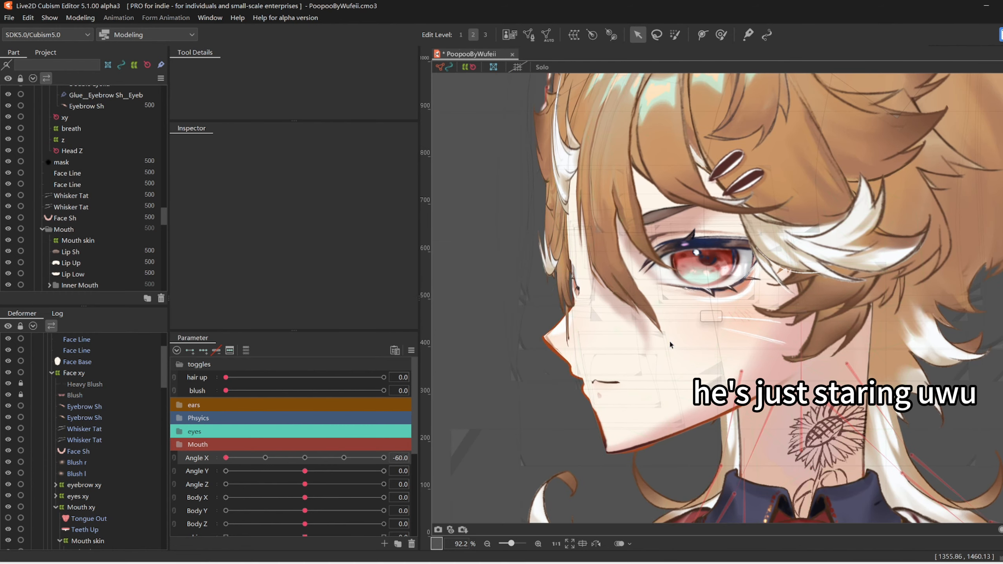
left_click(70, 395)
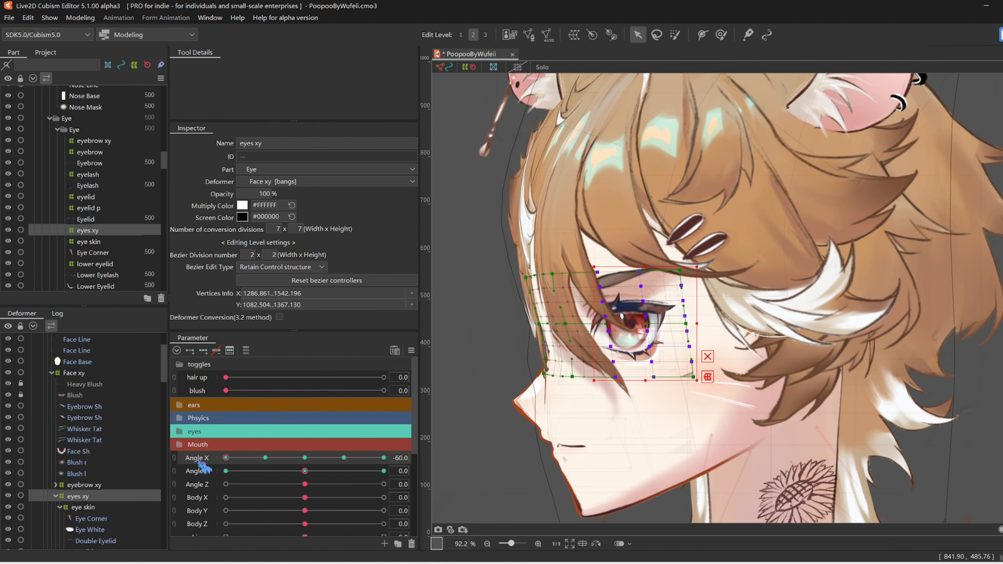
left_click(84, 418)
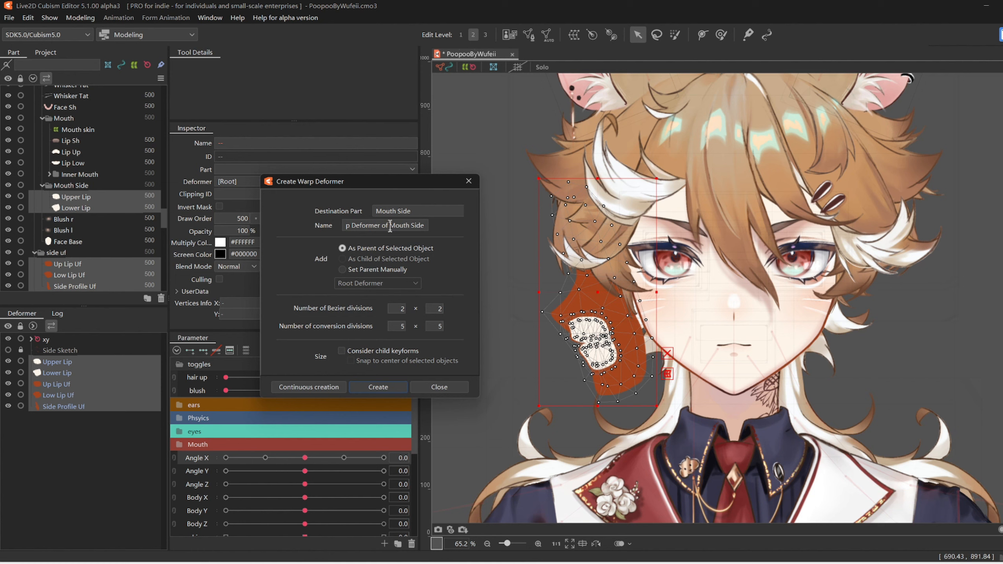
Name the new Mouth Side warp deformer and scrub the bangs xy deformer from Angle X 0 down to -60.
left_click(378, 387)
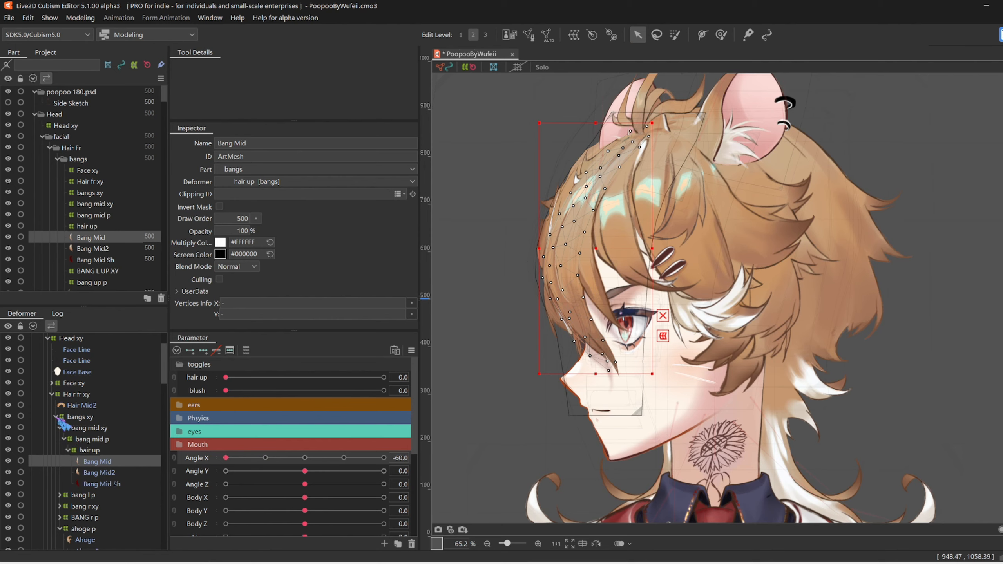
left_click(88, 428)
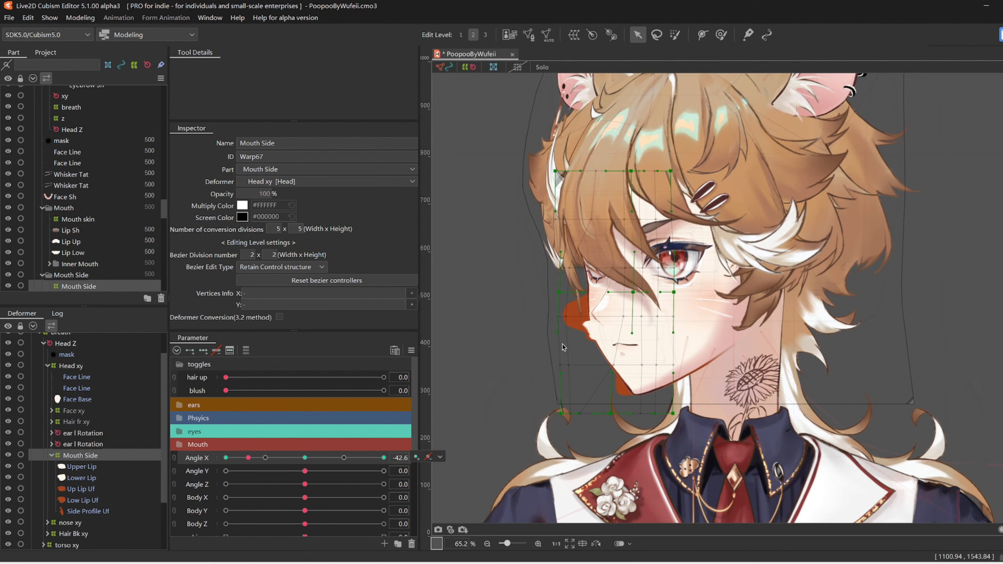
left_click_drag(248, 458, 235, 458)
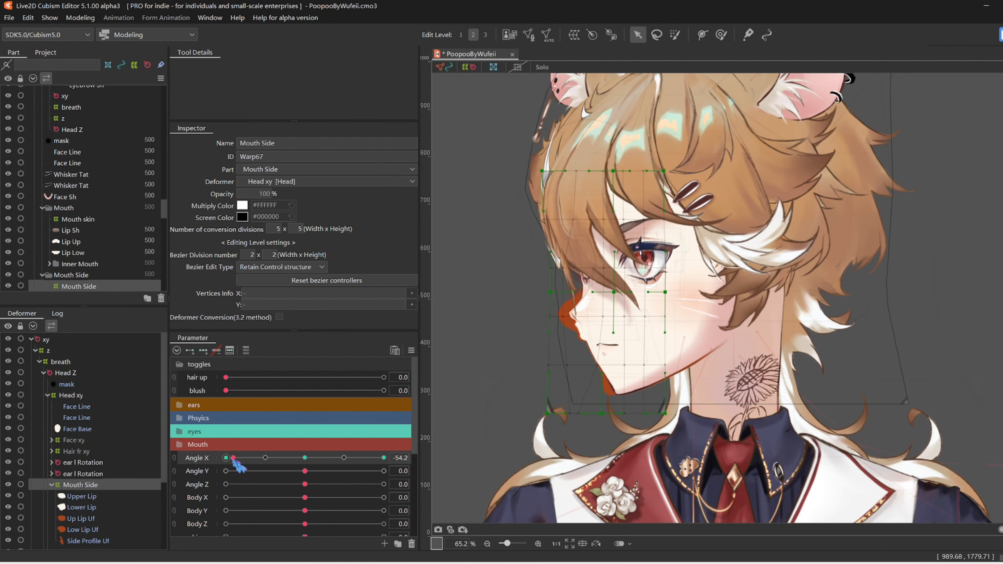
left_click_drag(235, 459, 224, 458)
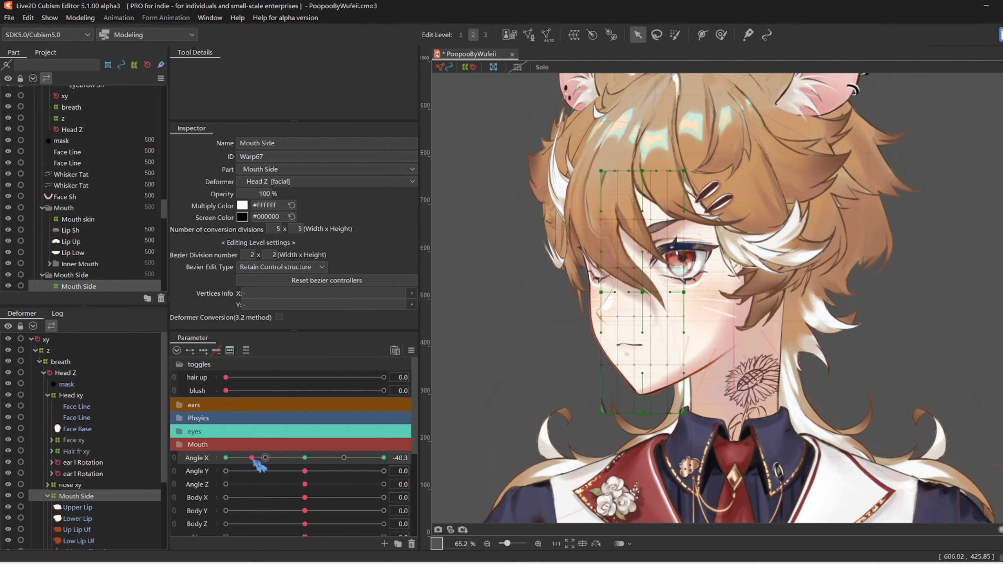
left_click_drag(251, 457, 225, 457)
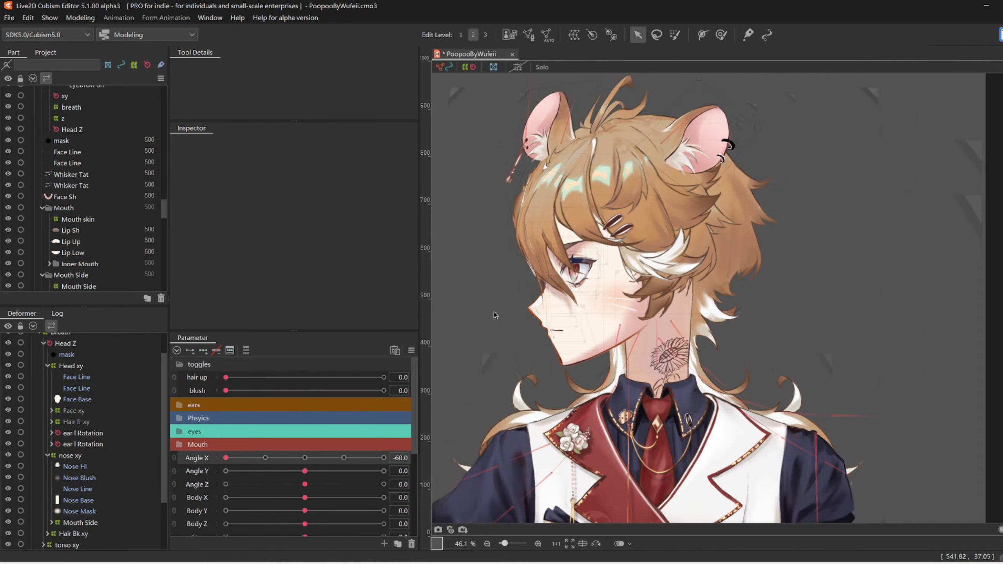
Select the bangs xy and Hair fr xy deformers together to check them through the left turn.
left_click(78, 286)
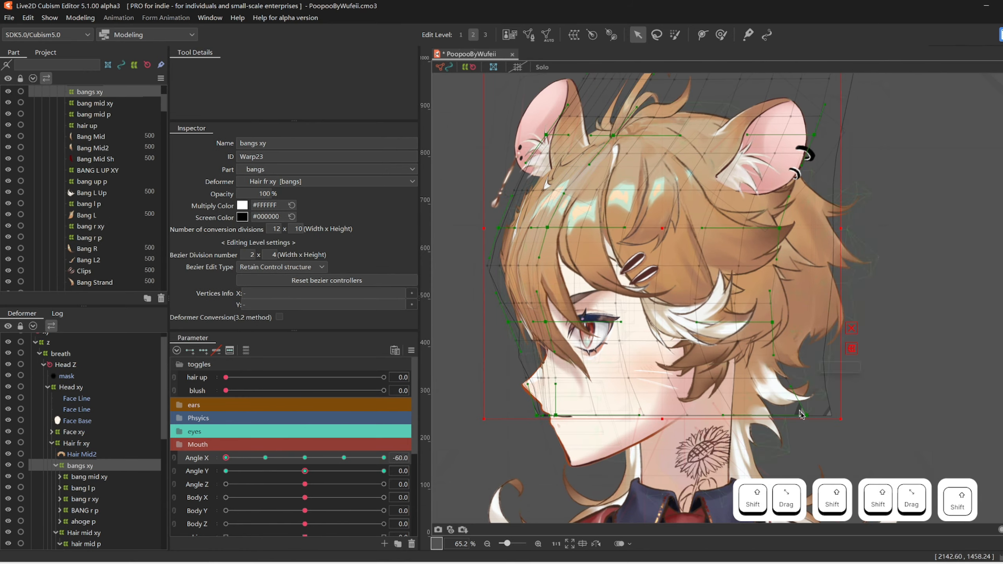
left_click(89, 92)
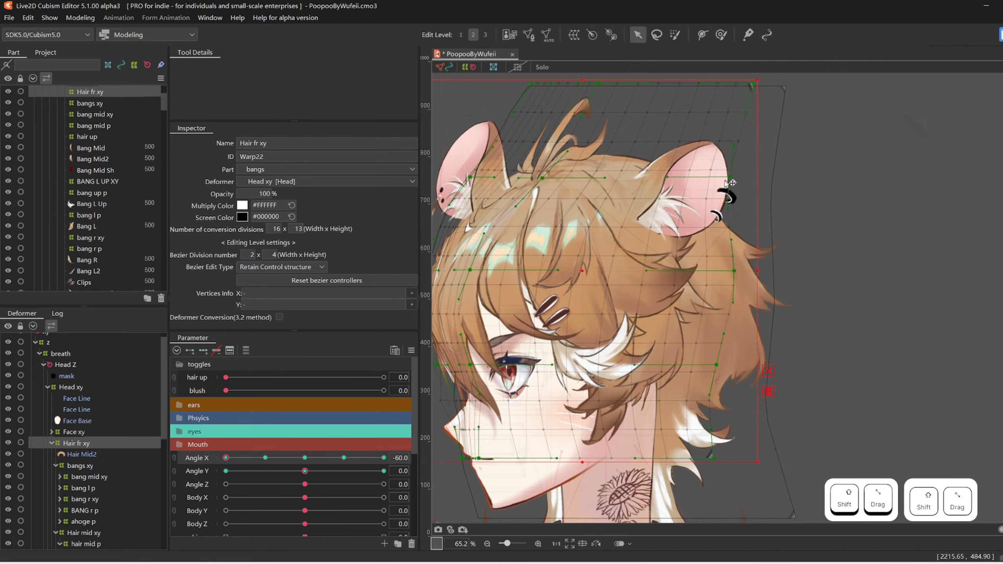
left_click(89, 103)
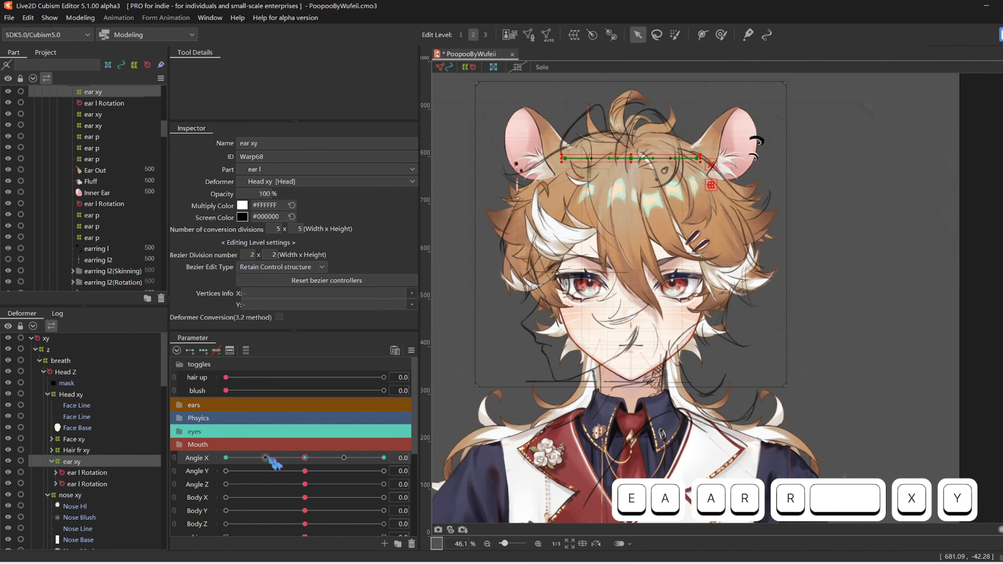
Turn the head to about Angle X -46 and then -60 to check the ear xy deformer.
left_click_drag(265, 457, 242, 459)
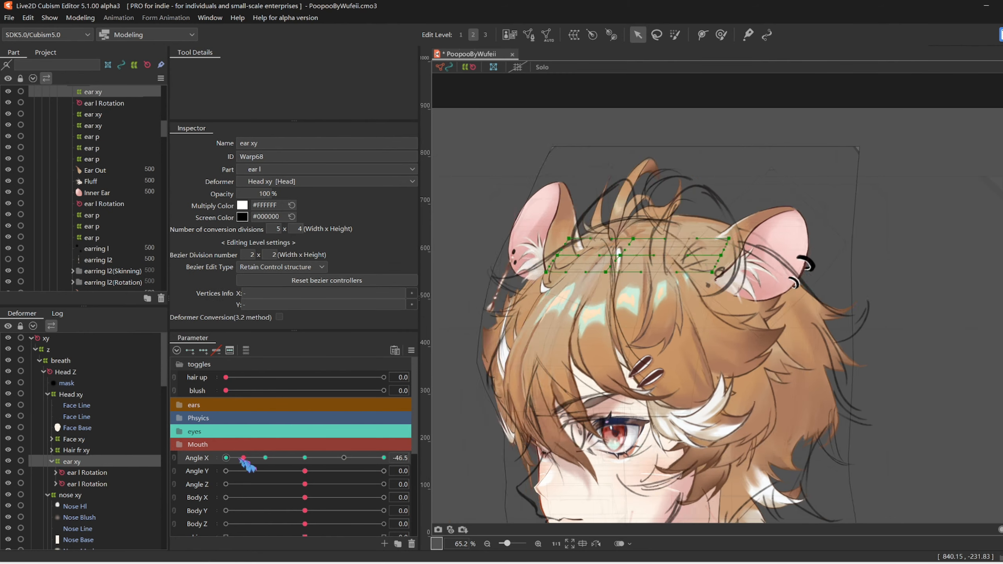
left_click_drag(243, 458, 225, 457)
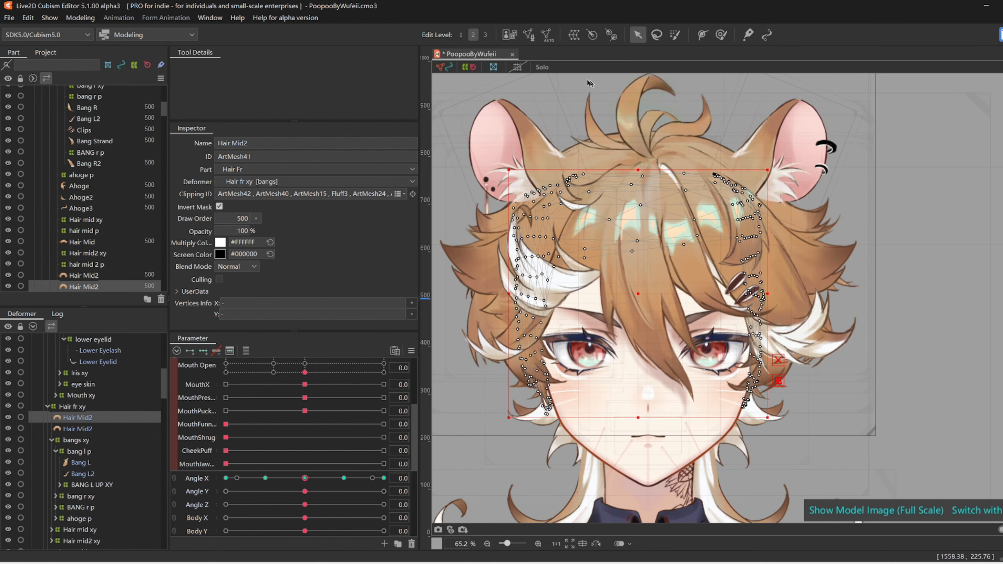
Divide the Hair Mid2 ArtMesh into Hair Mid2 l and r and move the left one under Head Z.
left_click(545, 34)
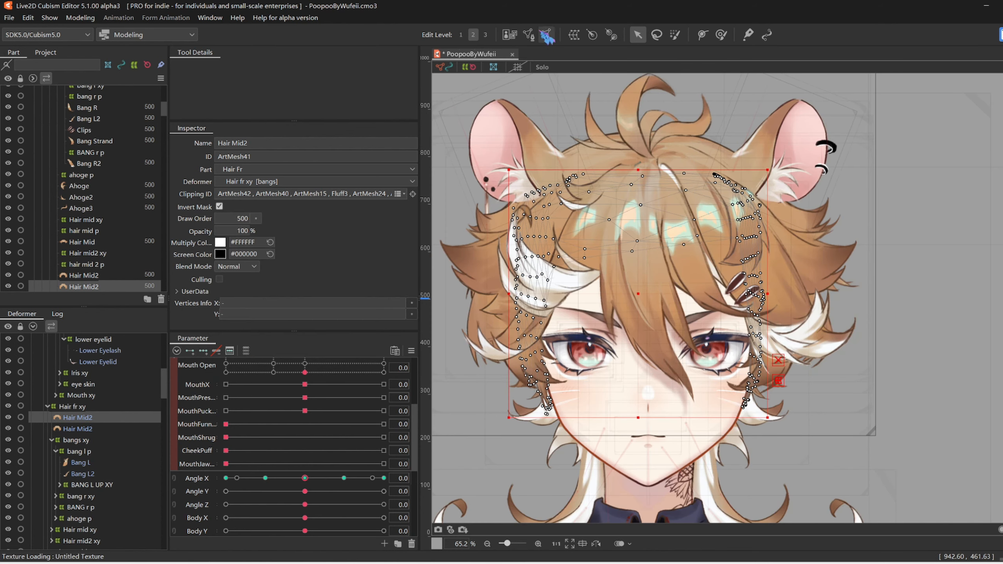
left_click(531, 34)
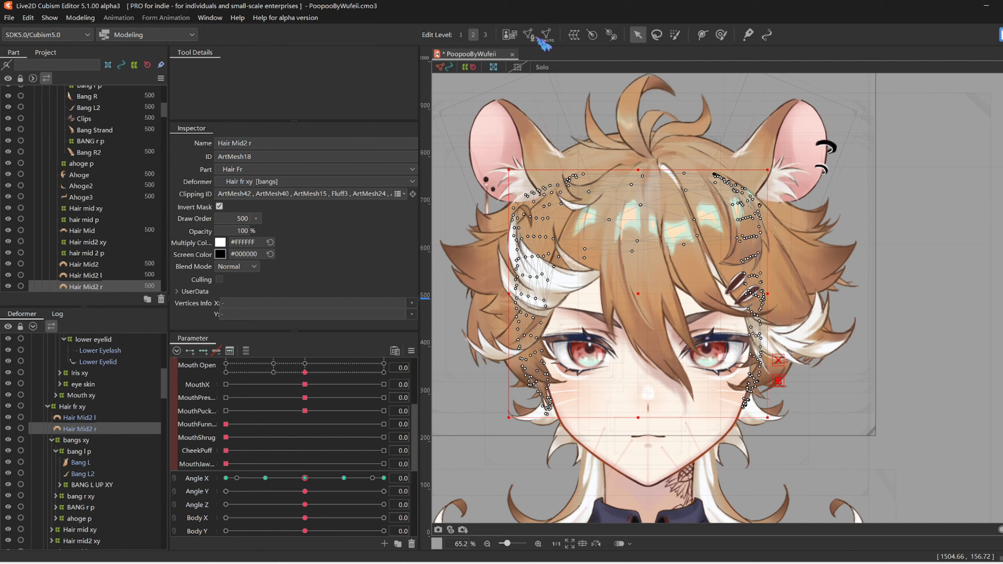
left_click(528, 34)
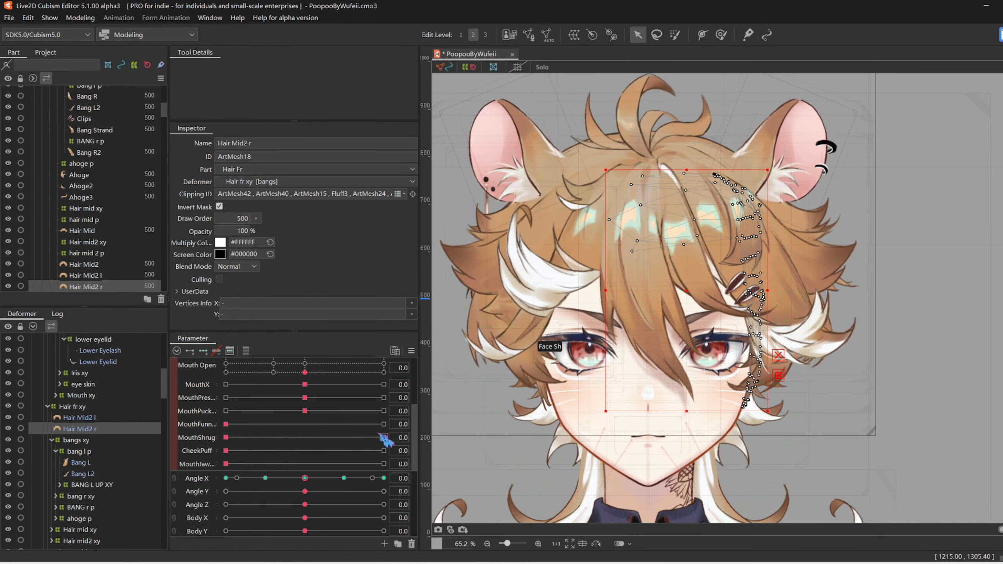
left_click_drag(304, 479, 384, 479)
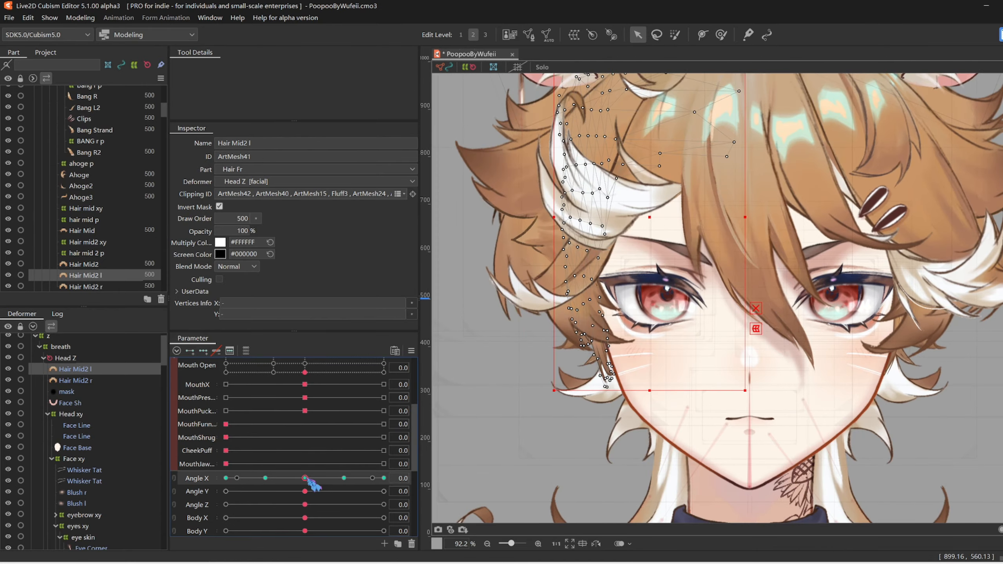
Reshape Hair Mid2 l's vertices while checking Angle X 30 and about -34.
left_click_drag(304, 477, 344, 478)
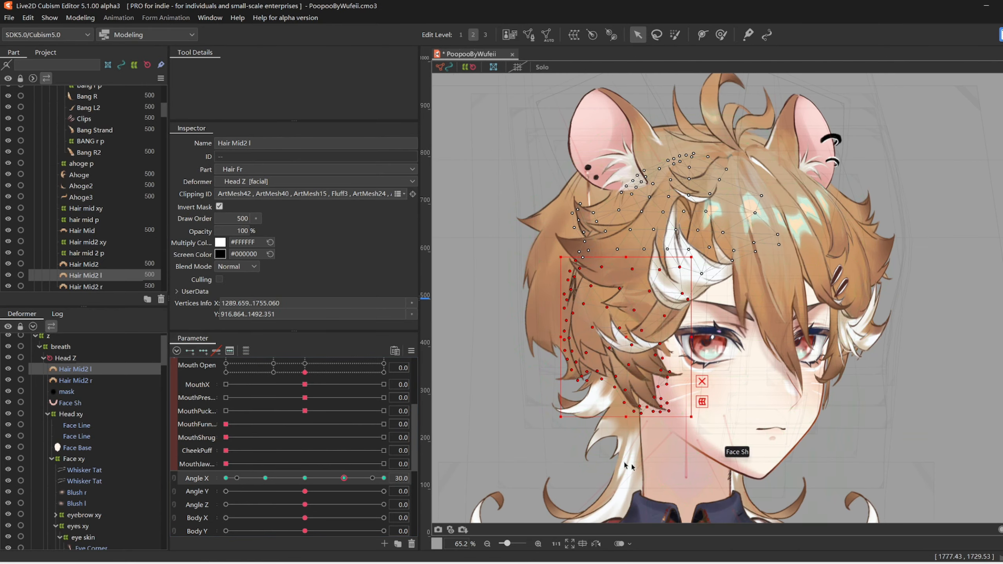
left_click_drag(343, 478, 235, 479)
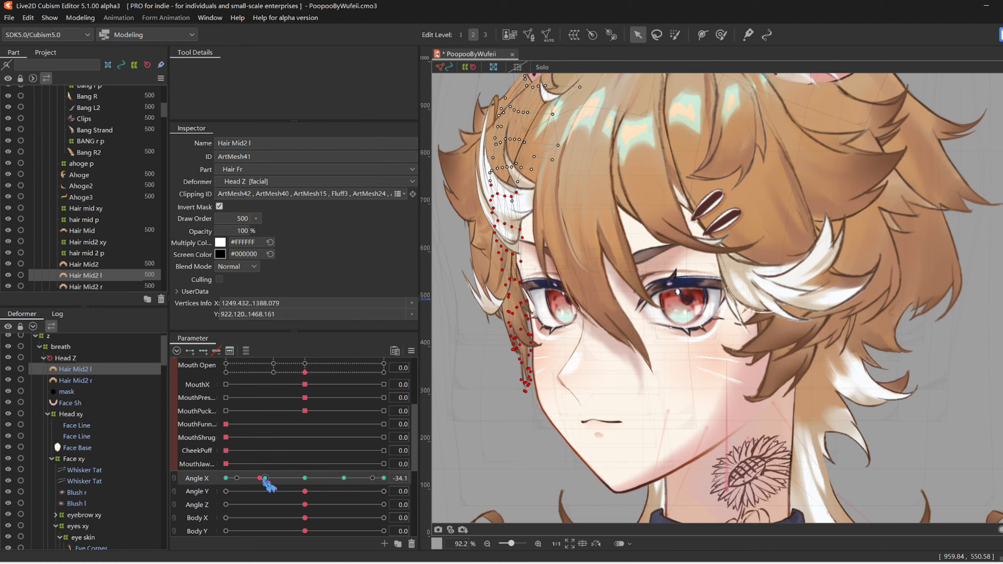
left_click_drag(263, 479, 248, 478)
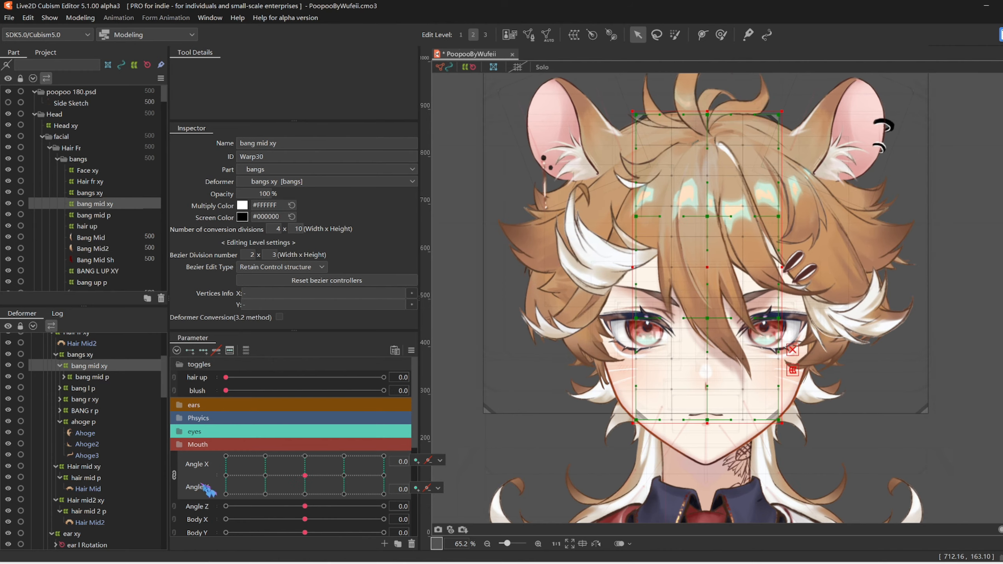
Copy bang r xy's -60 keyform and paste it at Angle X +60.
left_click_drag(304, 458, 225, 457)
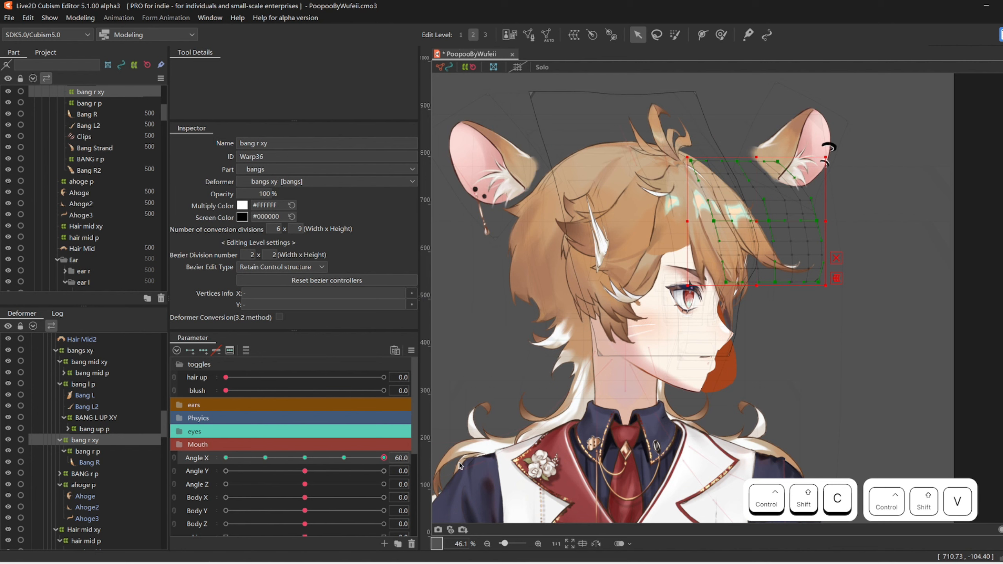
left_click(96, 418)
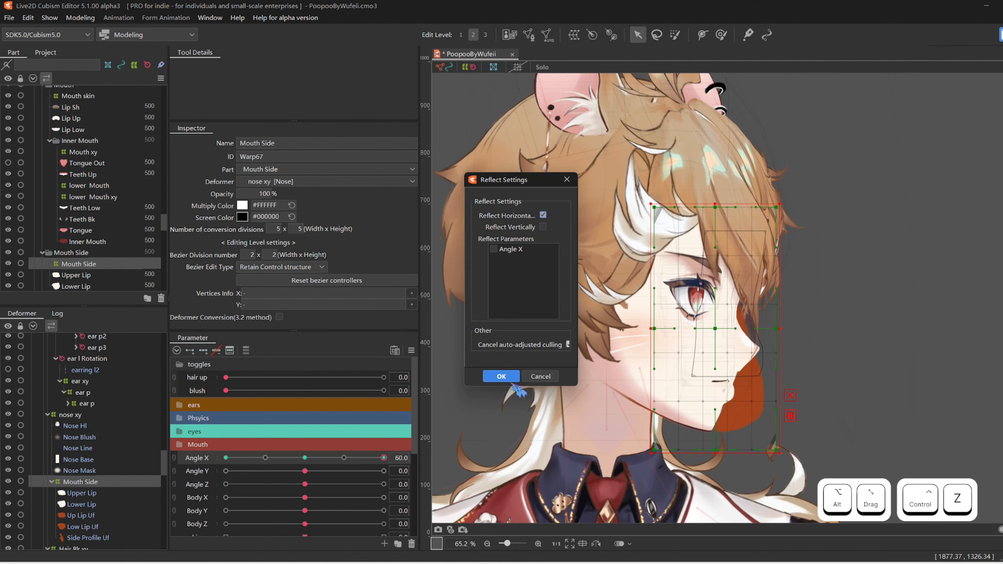
Reflect the Mouth Side +60 keyform horizontally and check it around Angle X 24 to 60.
left_click(502, 376)
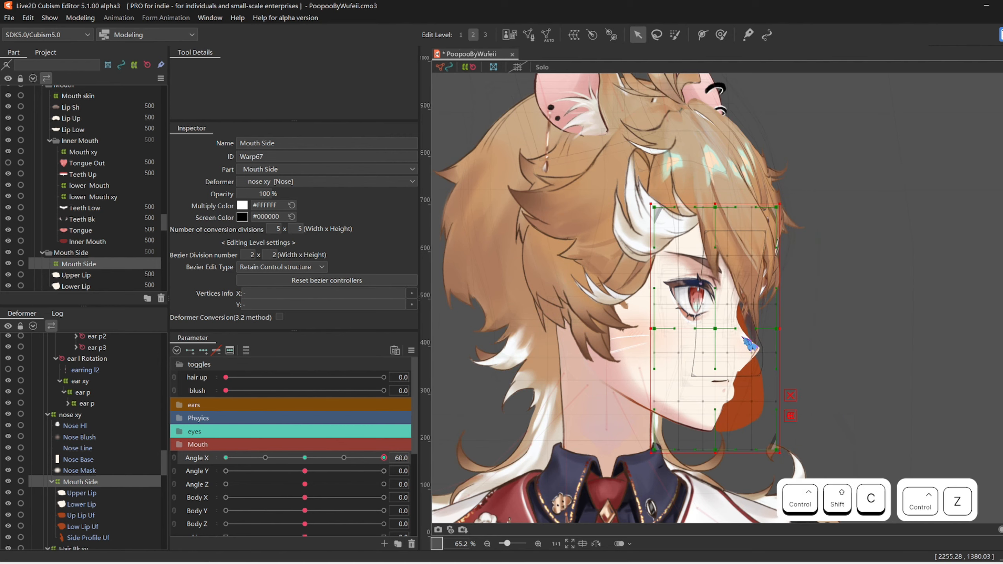
left_click_drag(384, 457, 335, 458)
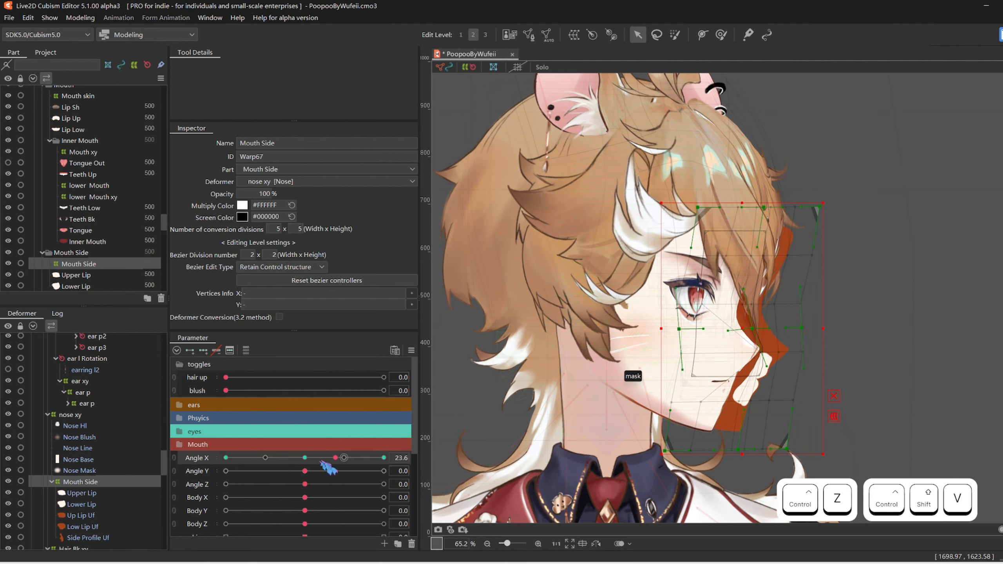
left_click_drag(336, 457, 383, 457)
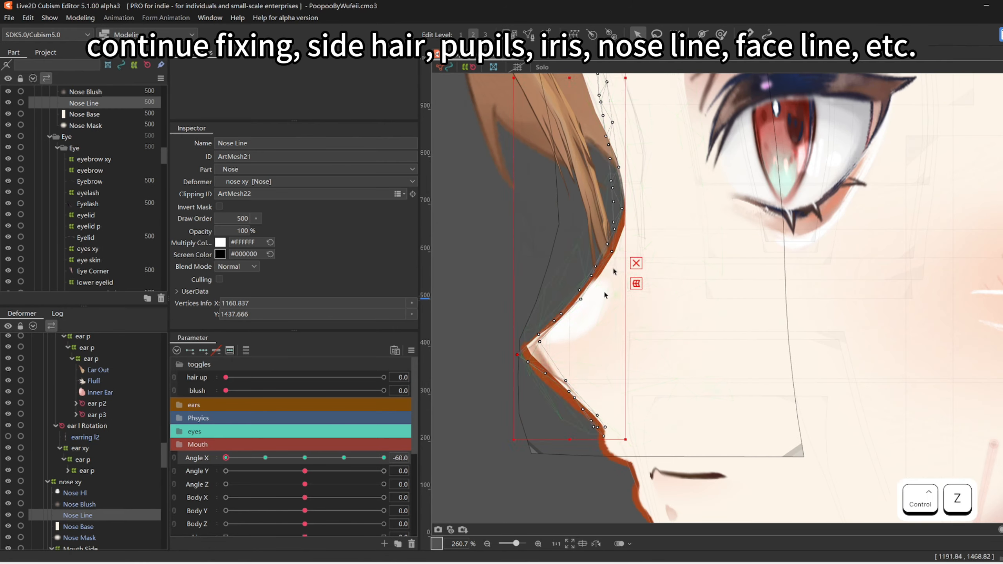
Refine the Nose Line and Face Sh meshes at Angle X -60 until the parent-deformer reflect tip appears.
left_click(85, 126)
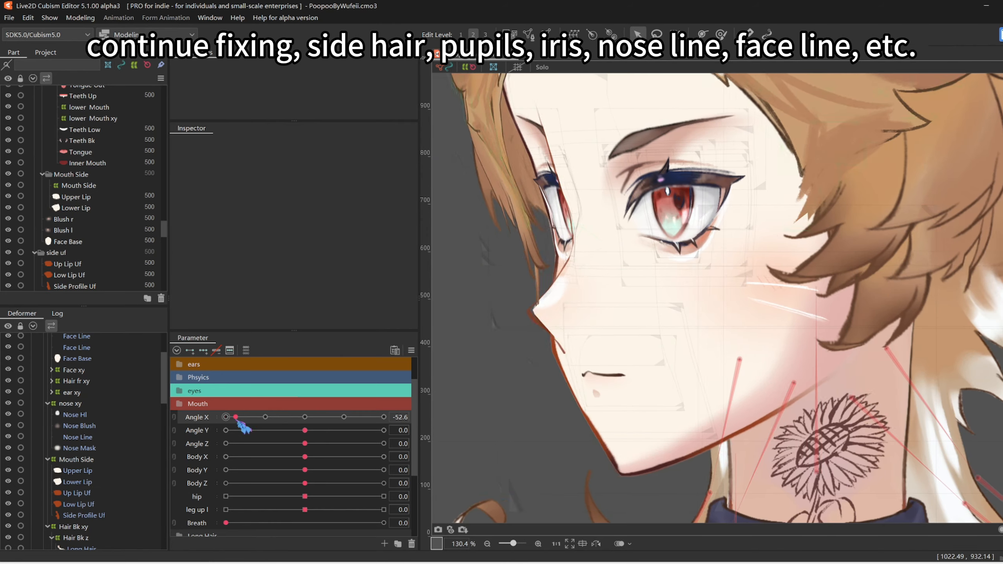
right_click(643, 361)
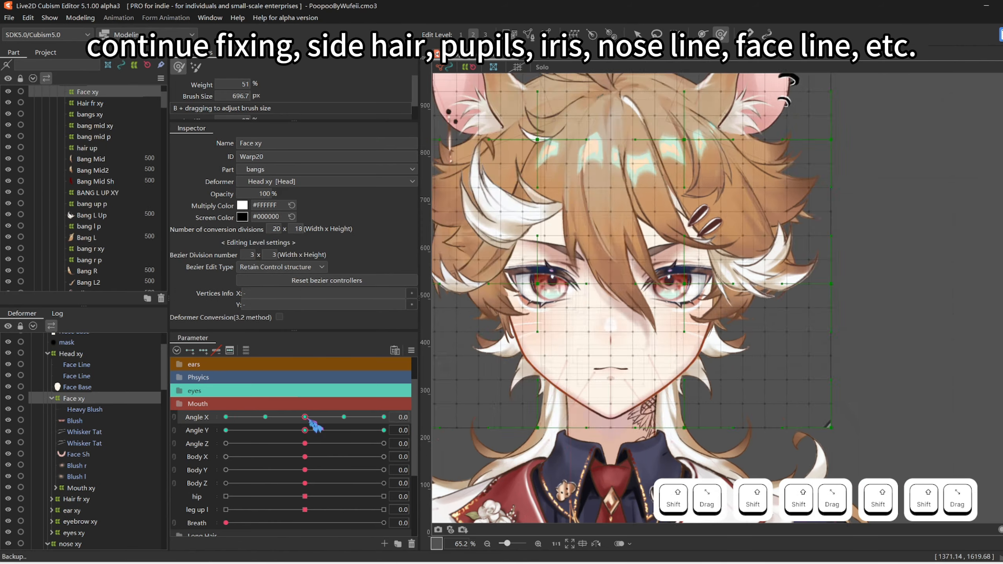
left_click_drag(304, 415, 225, 416)
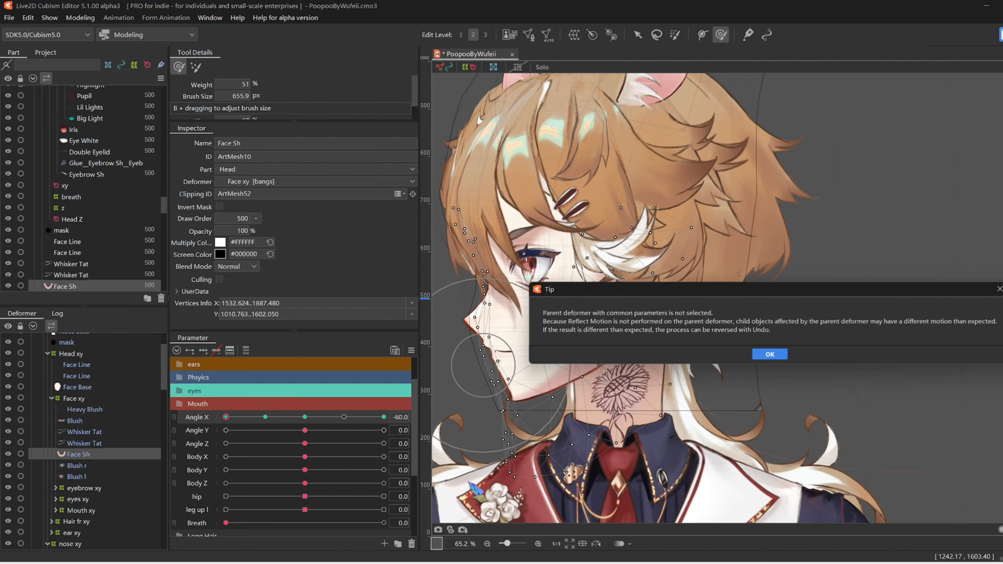
left_click(769, 354)
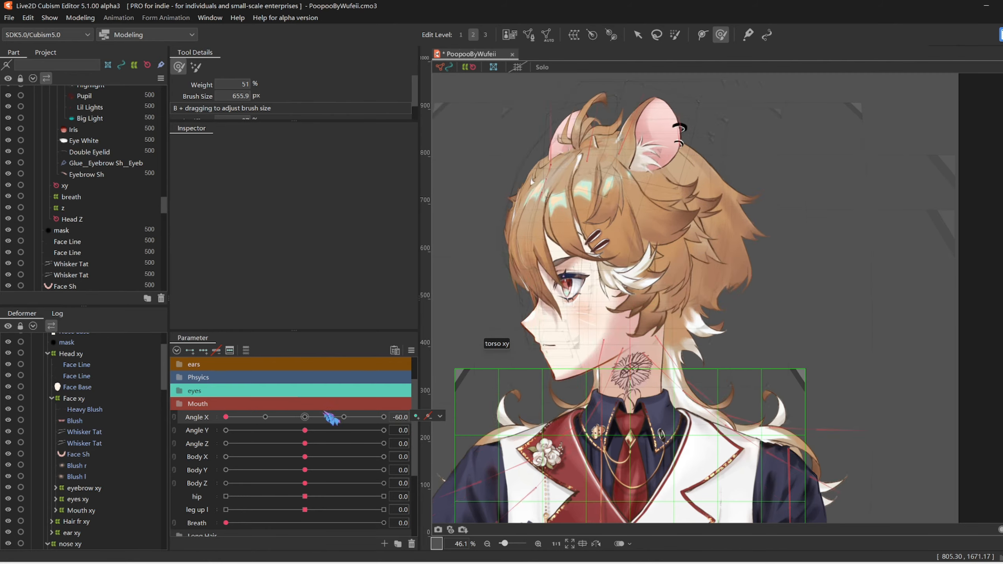
left_click_drag(304, 430, 224, 430)
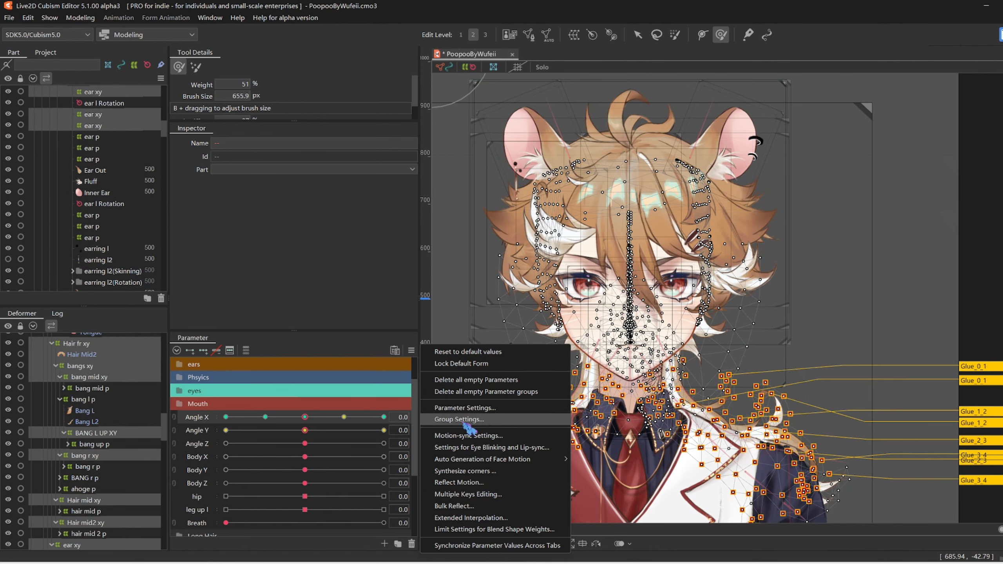
left_click(459, 419)
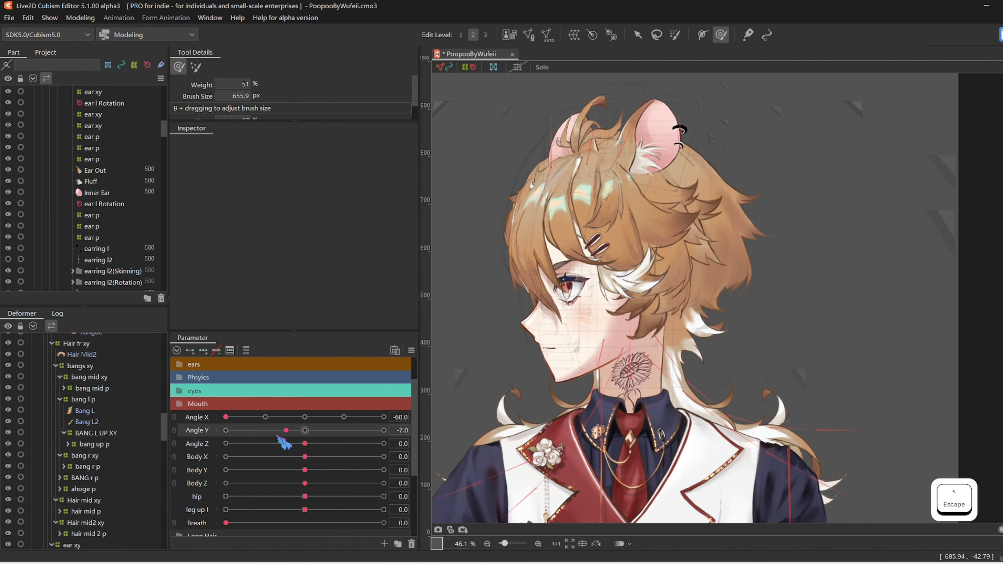
left_click_drag(286, 430, 224, 430)
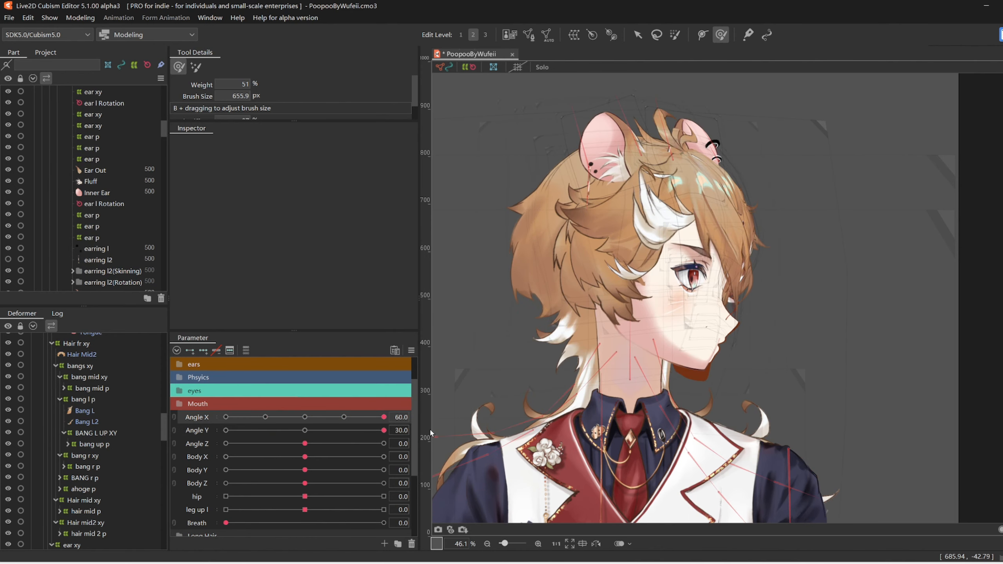
left_click_drag(305, 430, 225, 430)
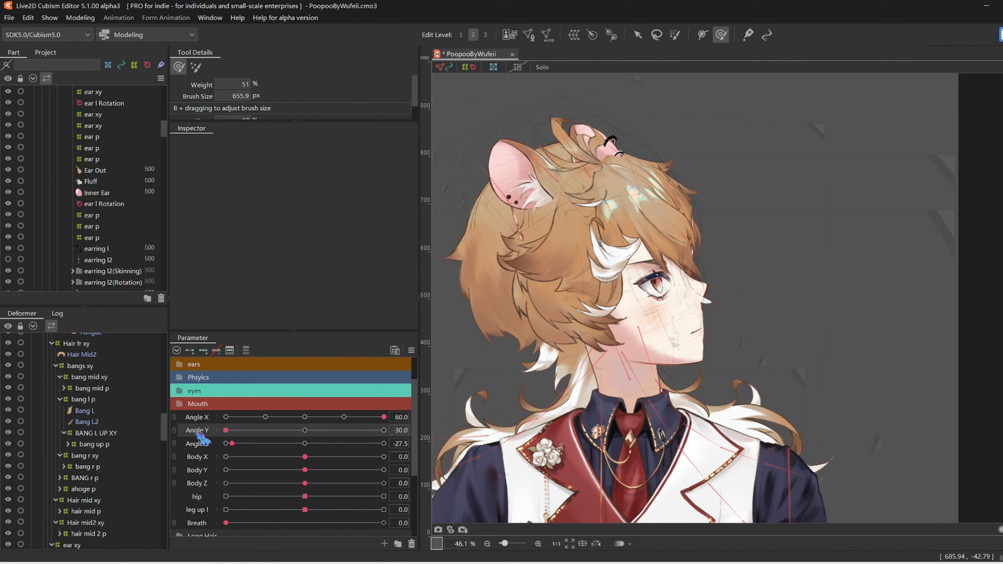
left_click_drag(382, 416, 225, 416)
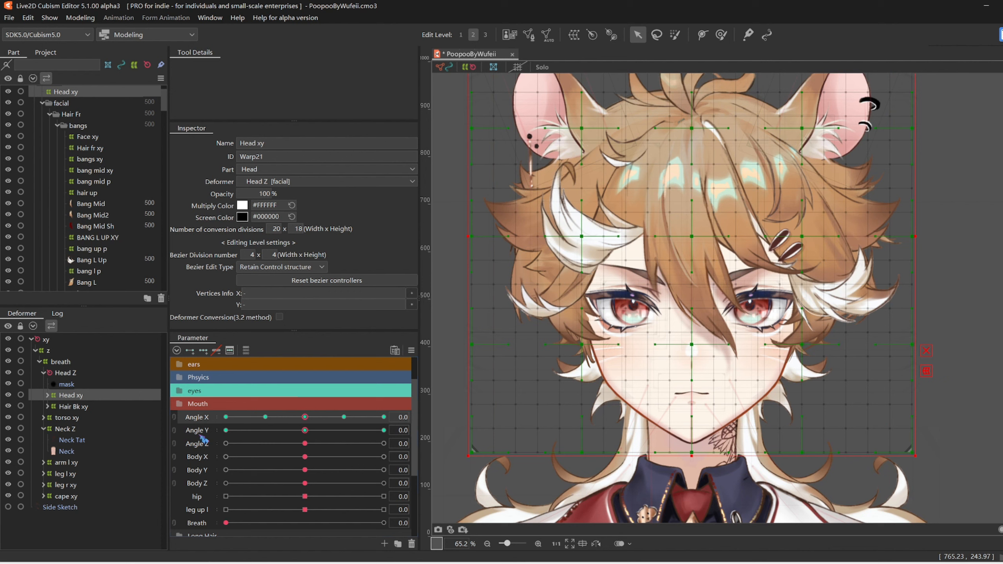
Create a new blend shape parameter named corners ranging -30 to 30.
left_click(382, 544)
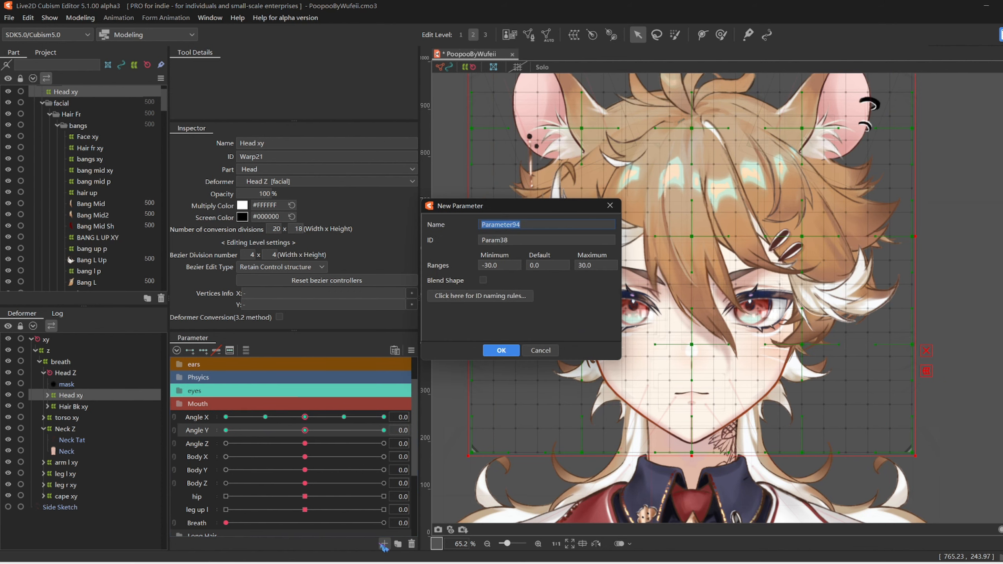
type("corners")
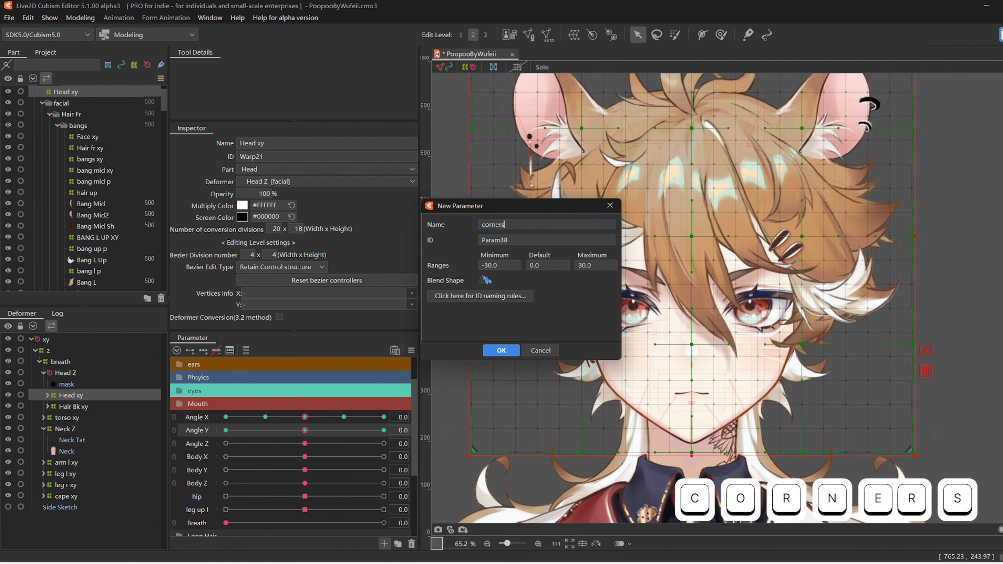
left_click(502, 350)
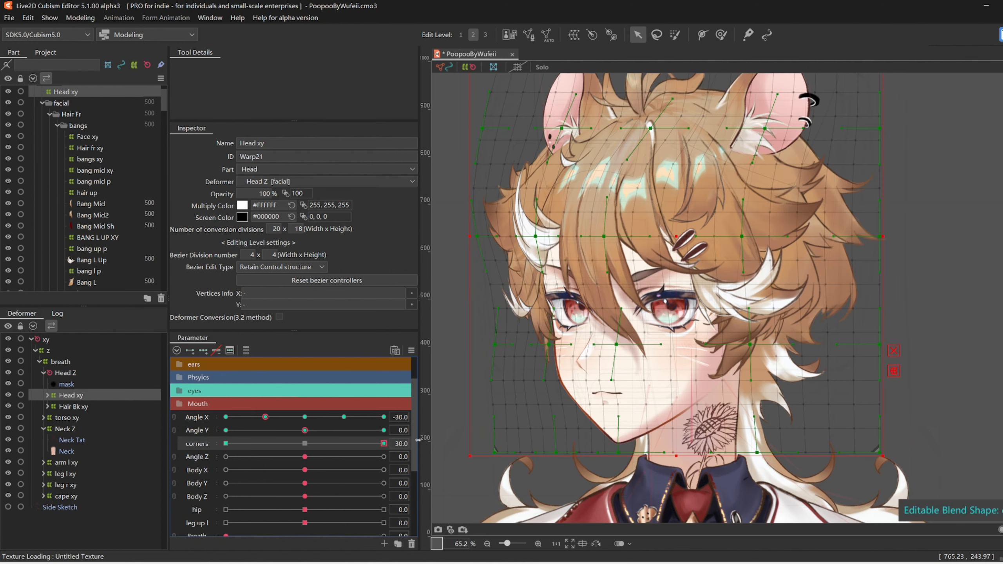
Pose the Head xy deformer at the Angle X -60 left profile tilted upward for the corners key.
left_click_drag(305, 430, 332, 430)
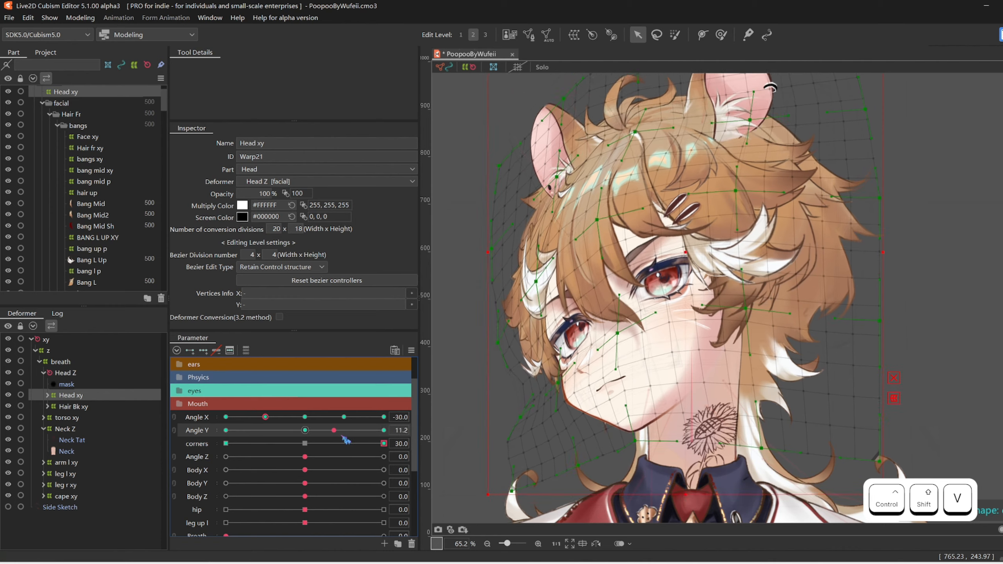
left_click_drag(333, 430, 323, 430)
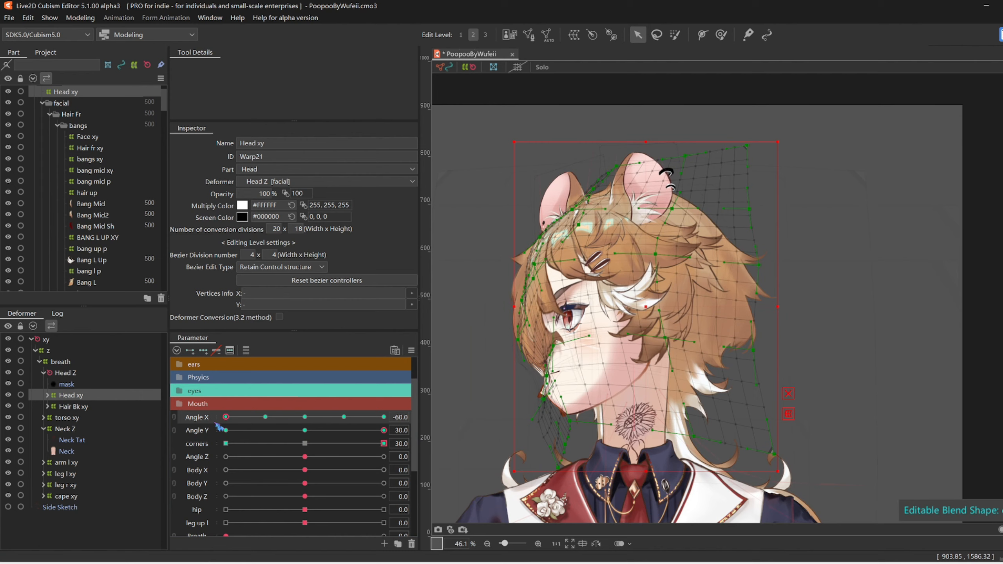
left_click_drag(382, 430, 304, 430)
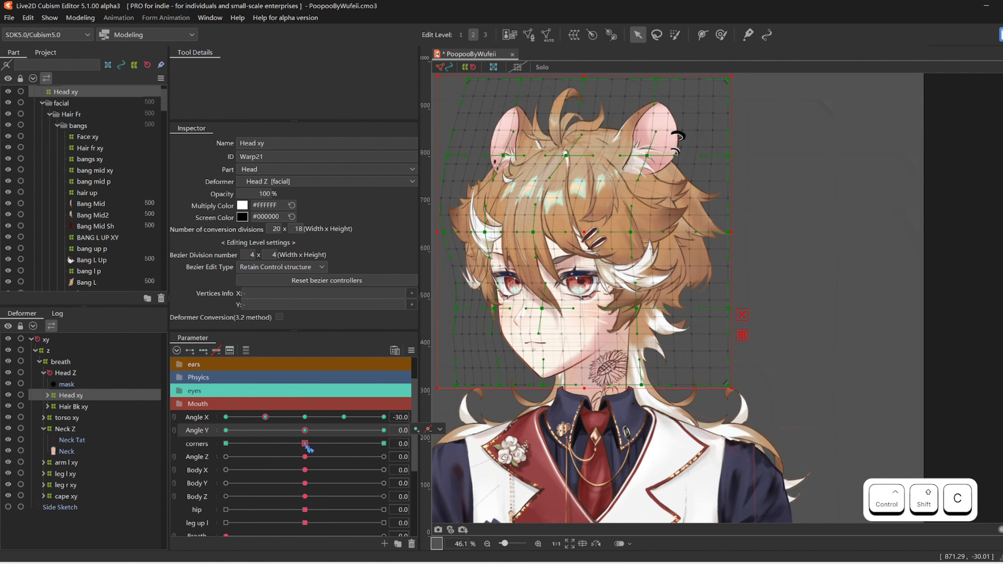
left_click_drag(305, 443, 224, 444)
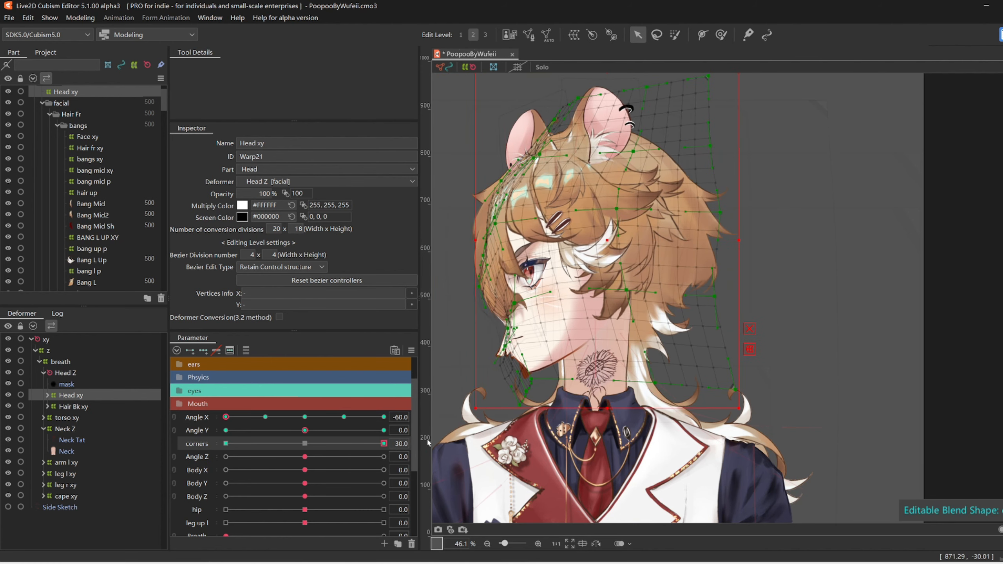
left_click_drag(305, 430, 382, 430)
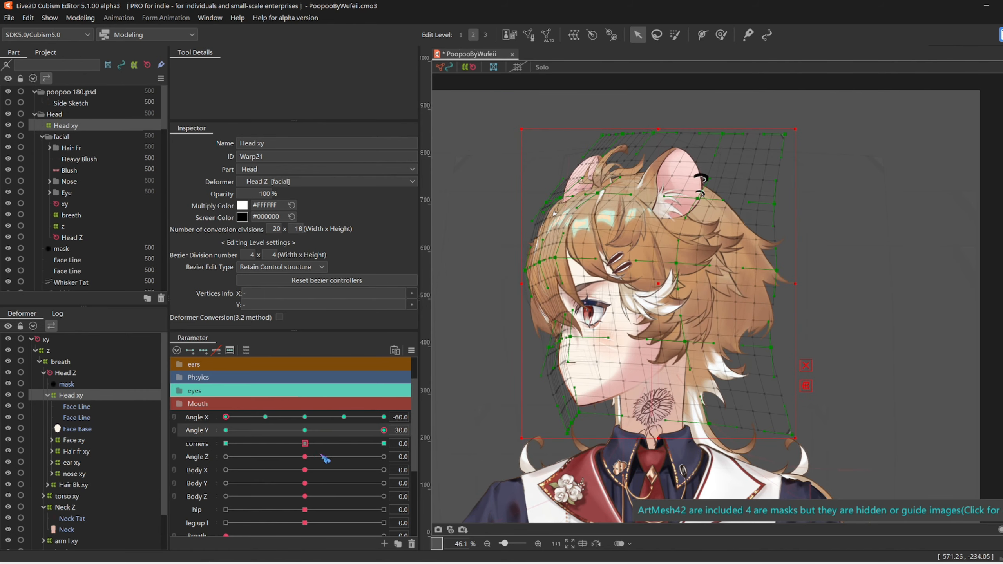
Copy the upward-tilt Head xy form onto corners and set the left profile looking down at Angle Y -30.
left_click_drag(298, 443, 370, 444)
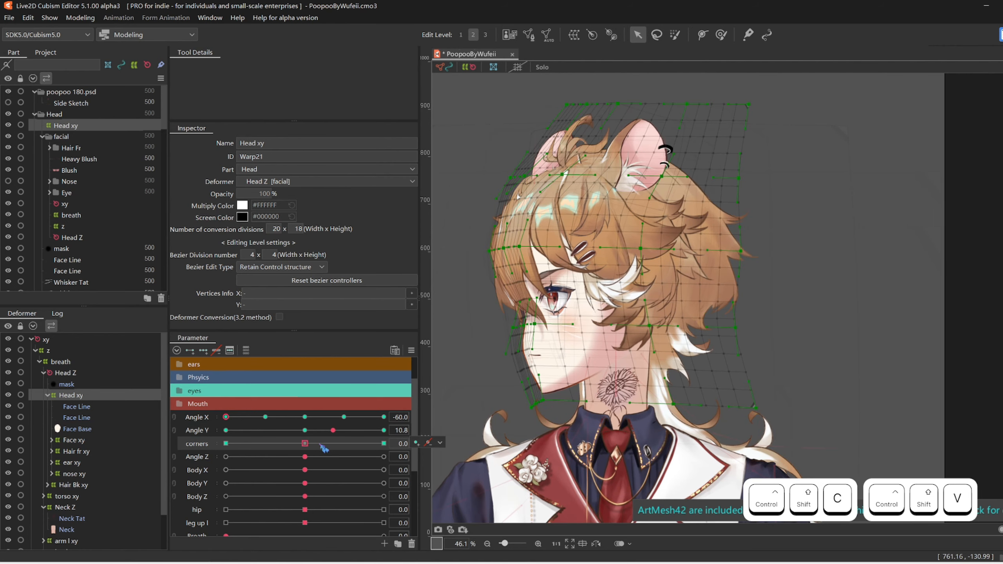
left_click_drag(313, 430, 382, 430)
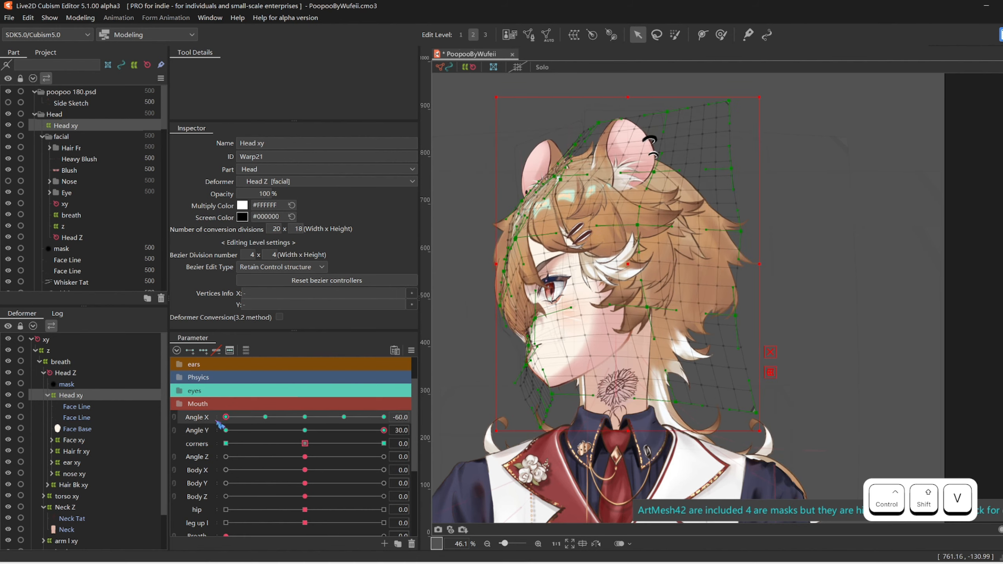
left_click_drag(226, 417, 266, 417)
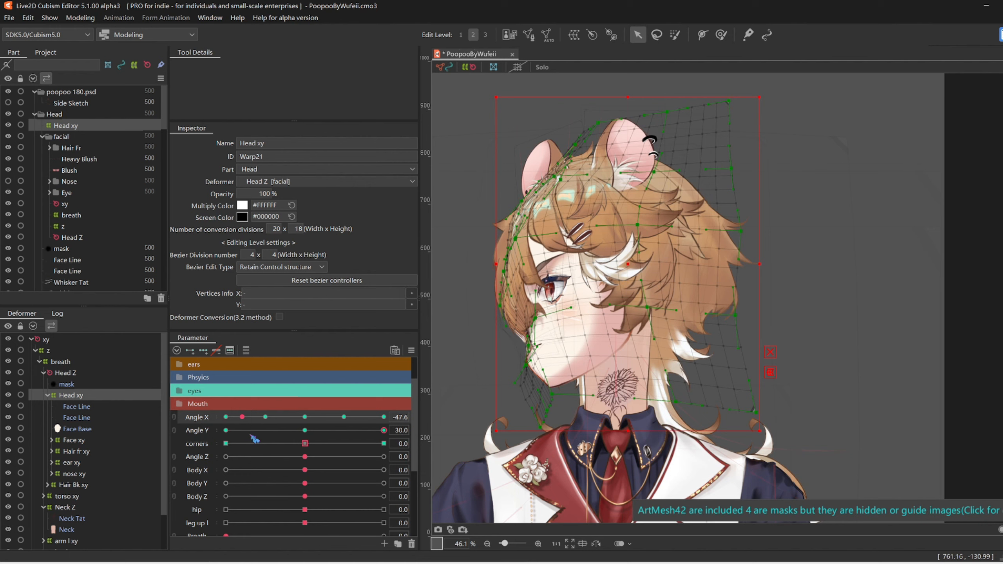
left_click_drag(256, 417, 224, 417)
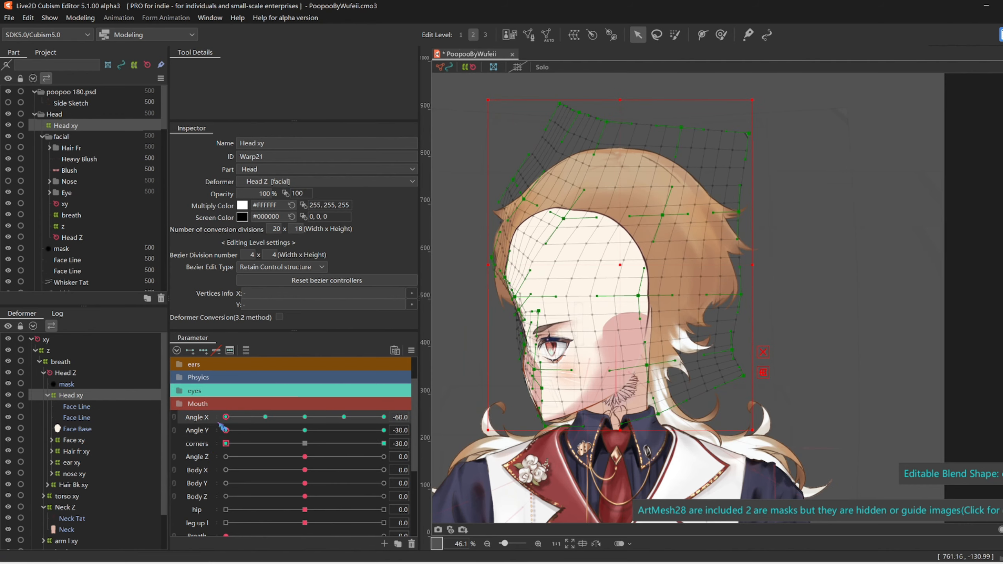
Paste the downward-tilt Head xy form onto the corners key and pick the Head xy vertices.
left_click_drag(224, 430, 264, 430)
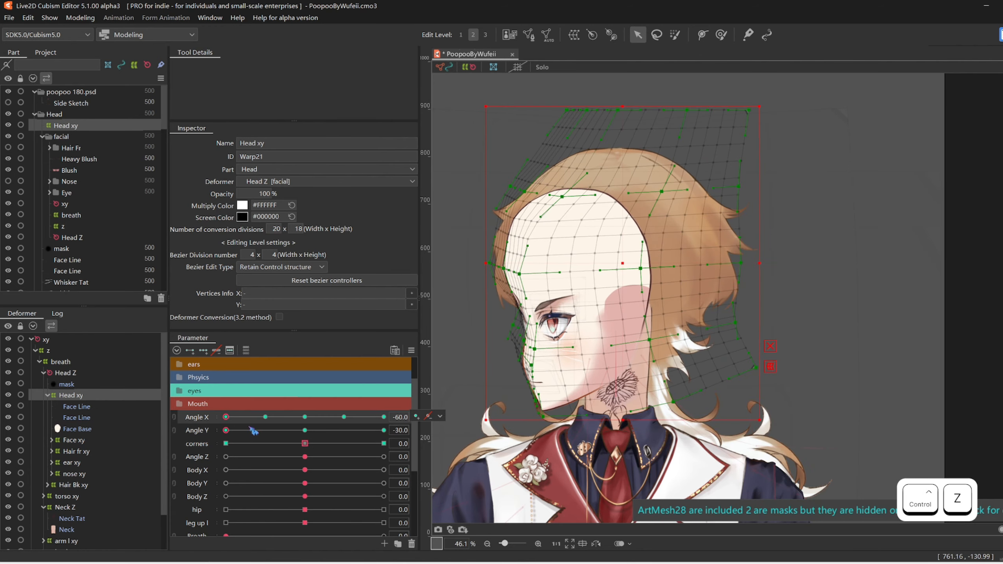
left_click_drag(243, 430, 284, 430)
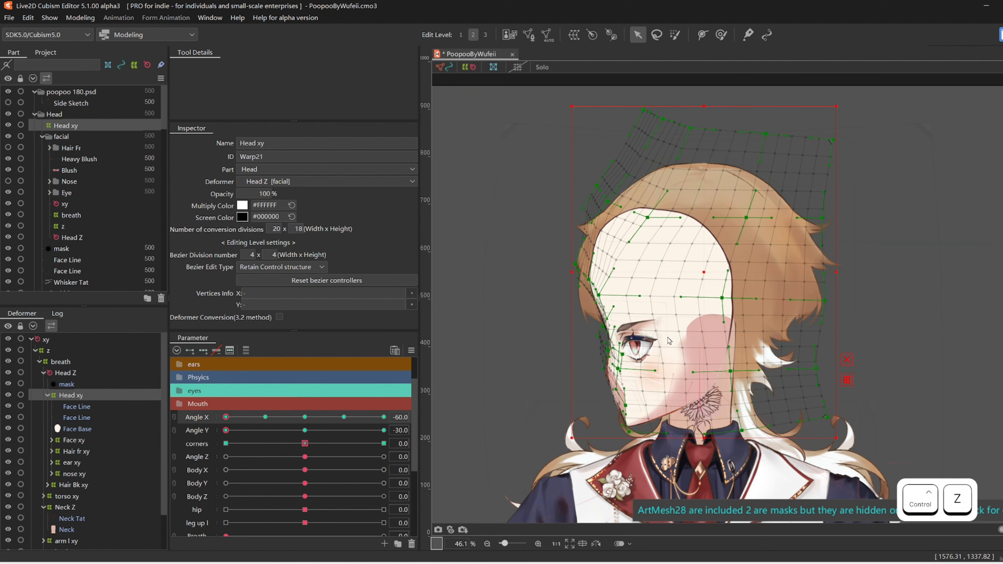
left_click(719, 35)
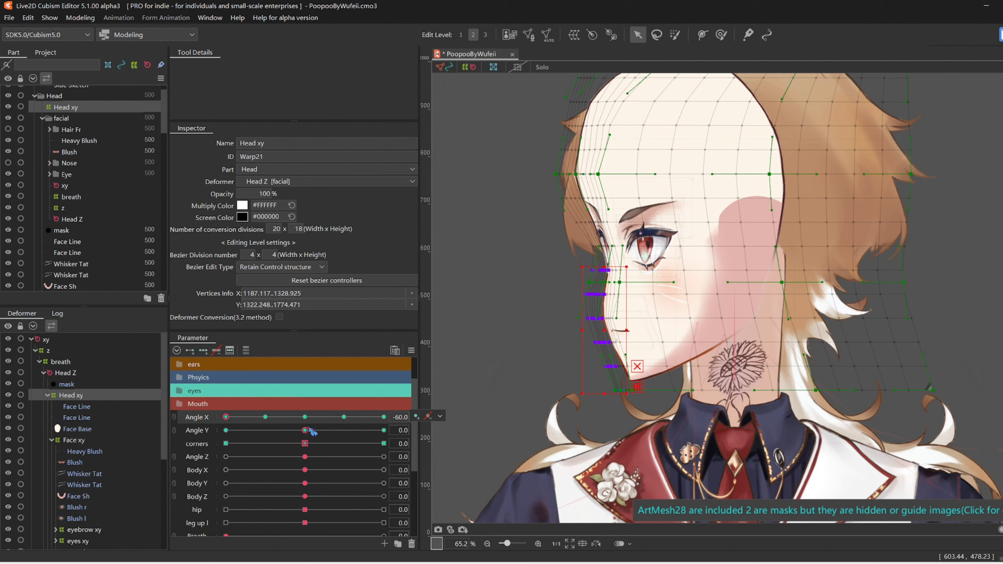
Adjust the Head xy outer edge points at Angle X -60 and compare them against the front view.
left_click_drag(305, 430, 225, 430)
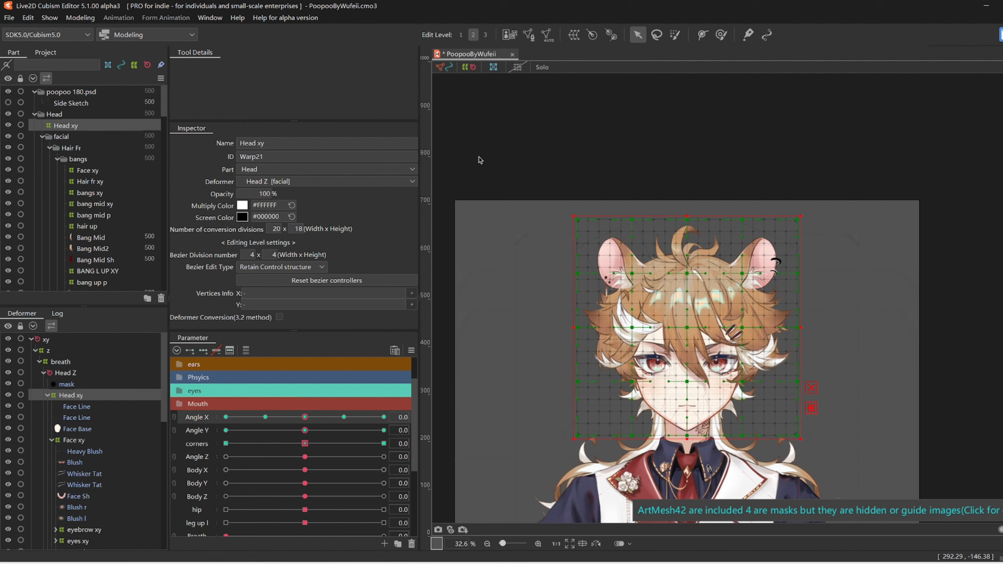
left_click_drag(305, 416, 225, 417)
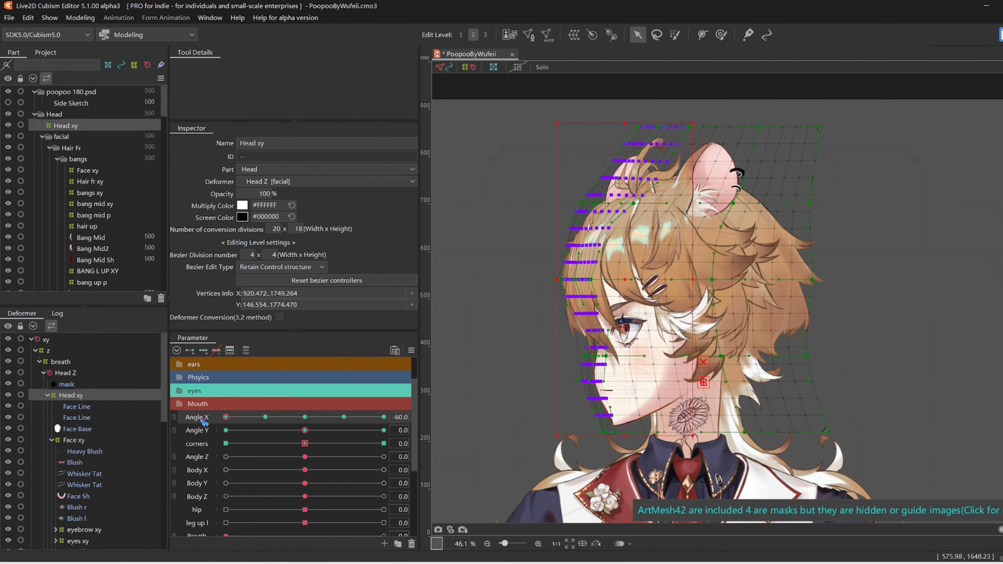
left_click_drag(305, 430, 345, 430)
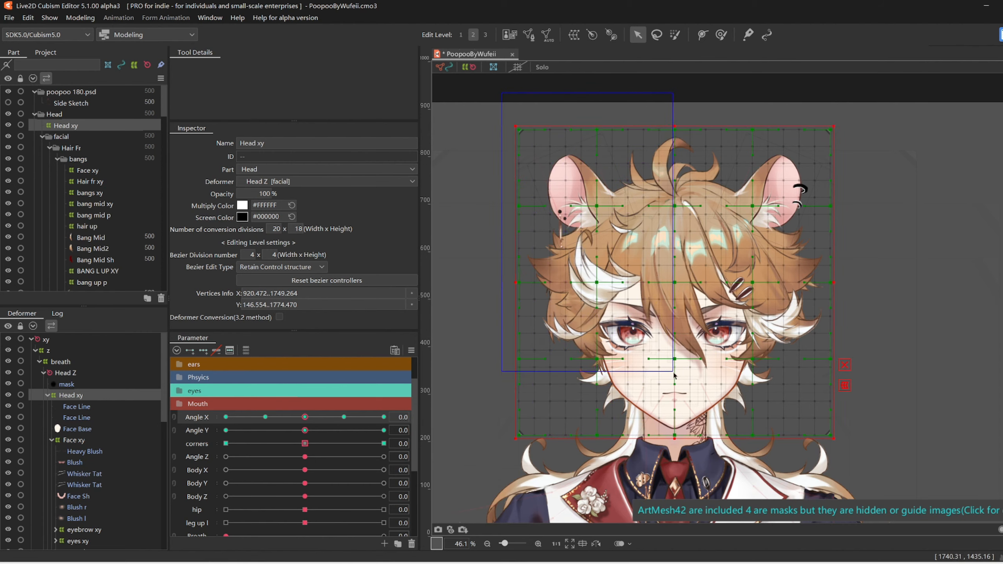
left_click_drag(307, 430, 362, 430)
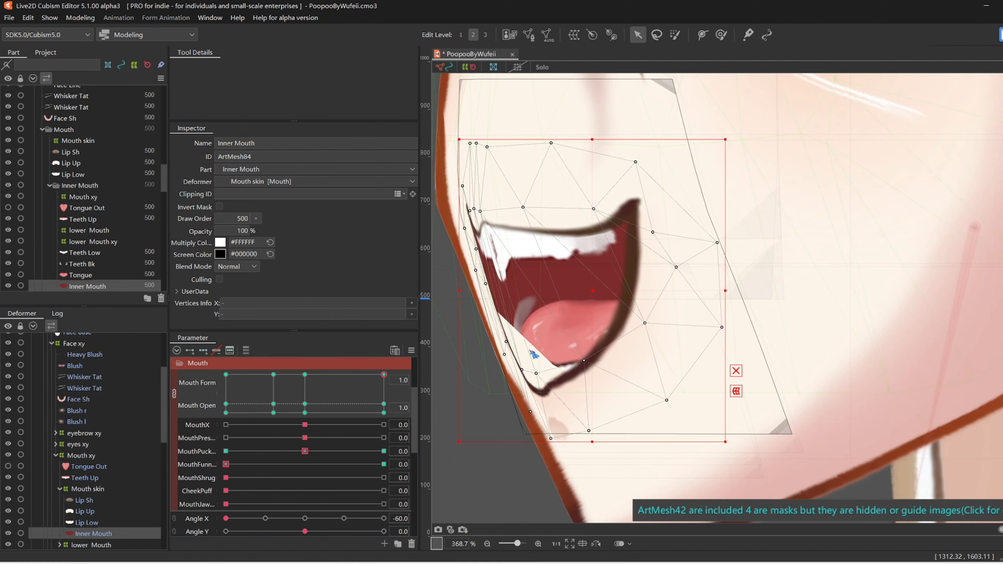
Fit the inner mouth and lower lip meshes to the open mouth at the -60 profile, then close the mouth.
left_click(72, 174)
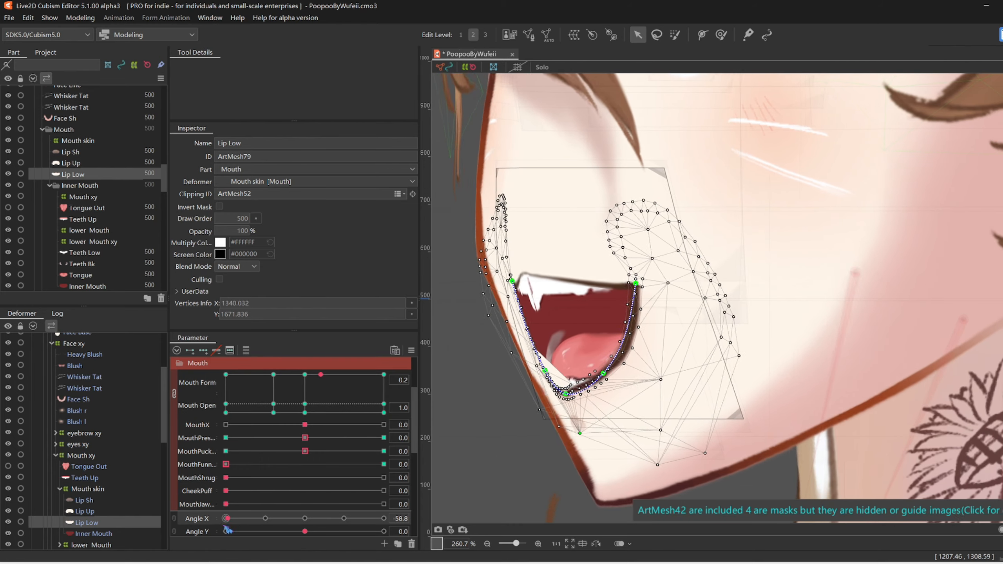
left_click(83, 197)
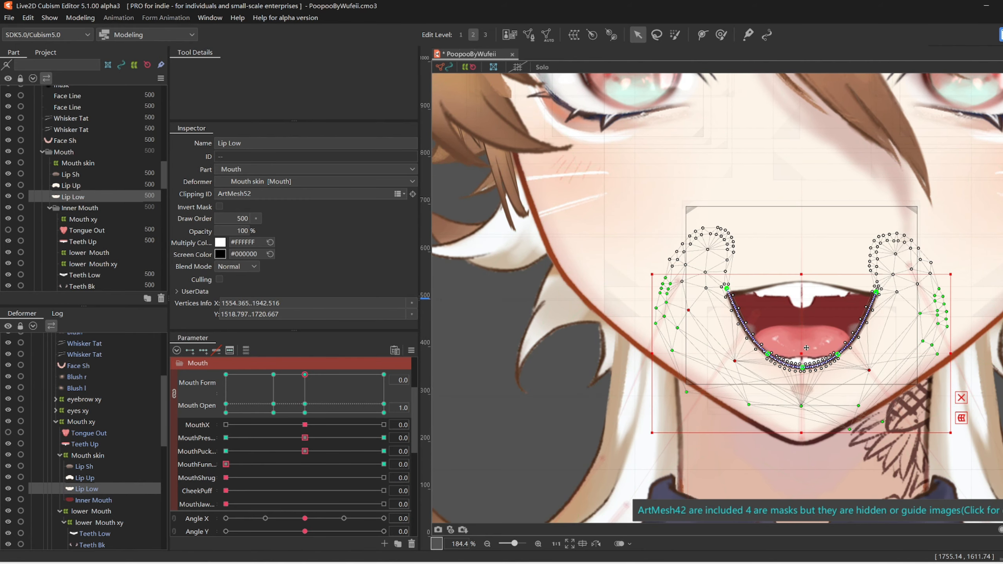
left_click_drag(288, 437, 266, 437)
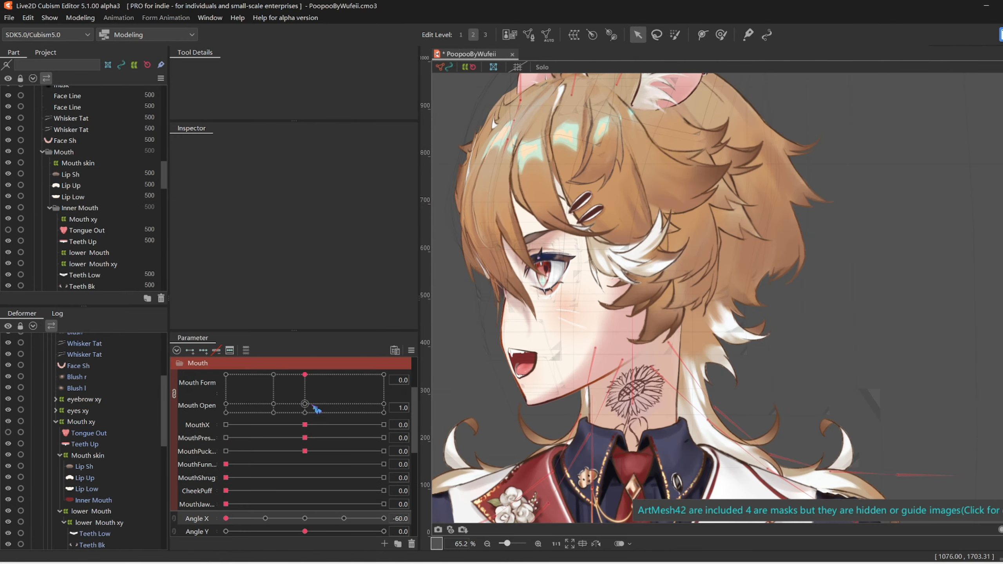
left_click(72, 197)
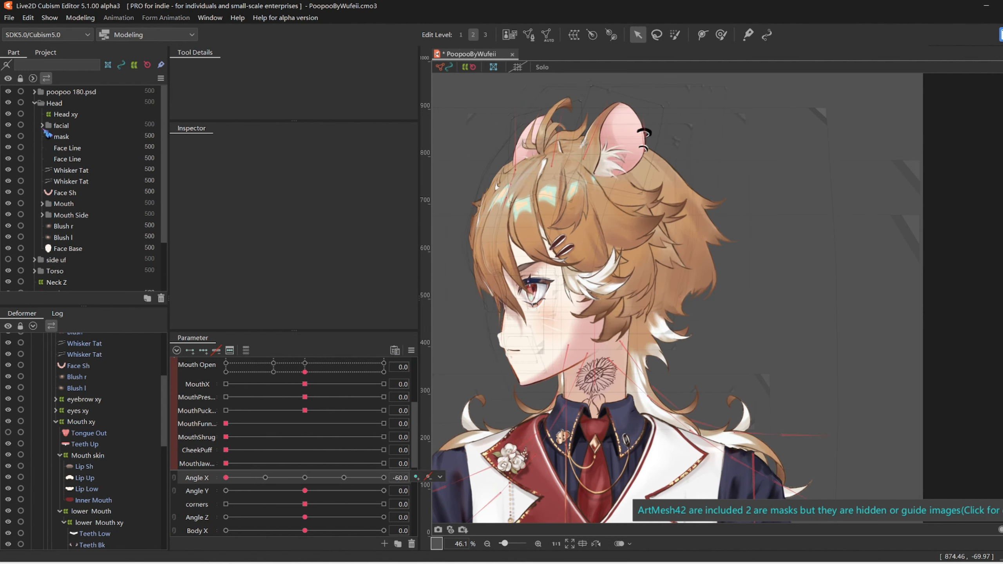
Synthesize Angle X × Angle Y corners on nose xy and reshape the -60/-30 downward profile.
scroll("down", 3)
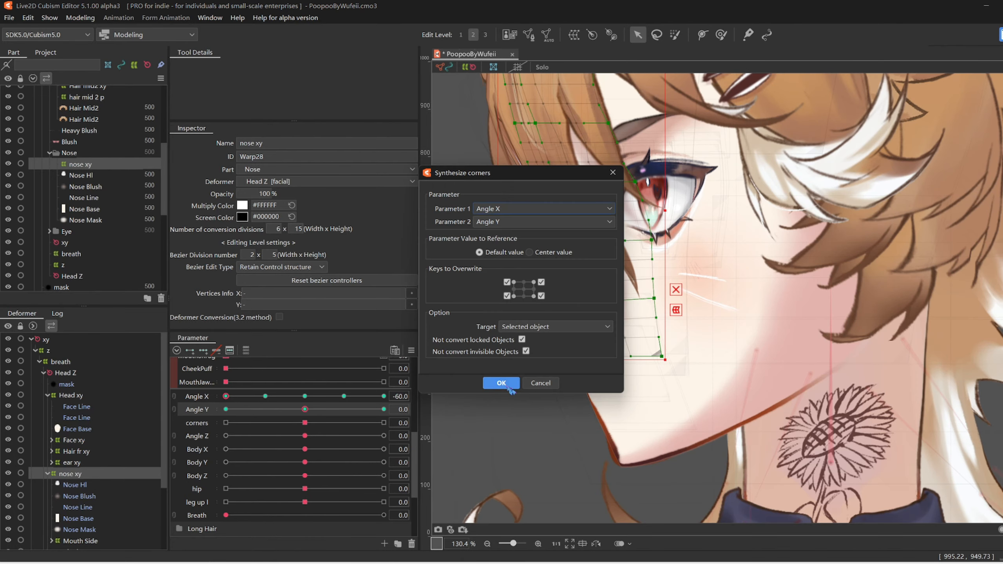
left_click(501, 383)
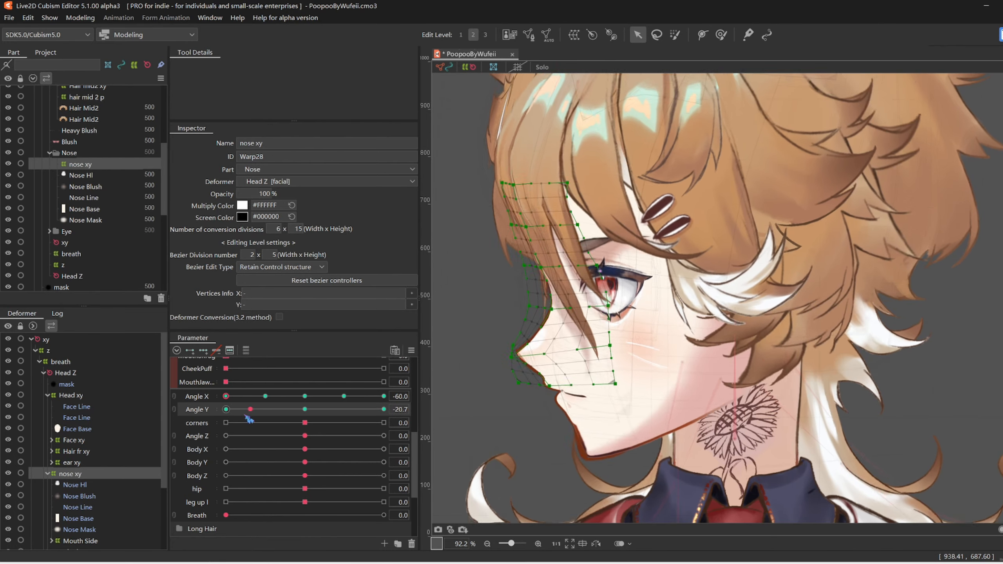
left_click_drag(250, 409, 286, 408)
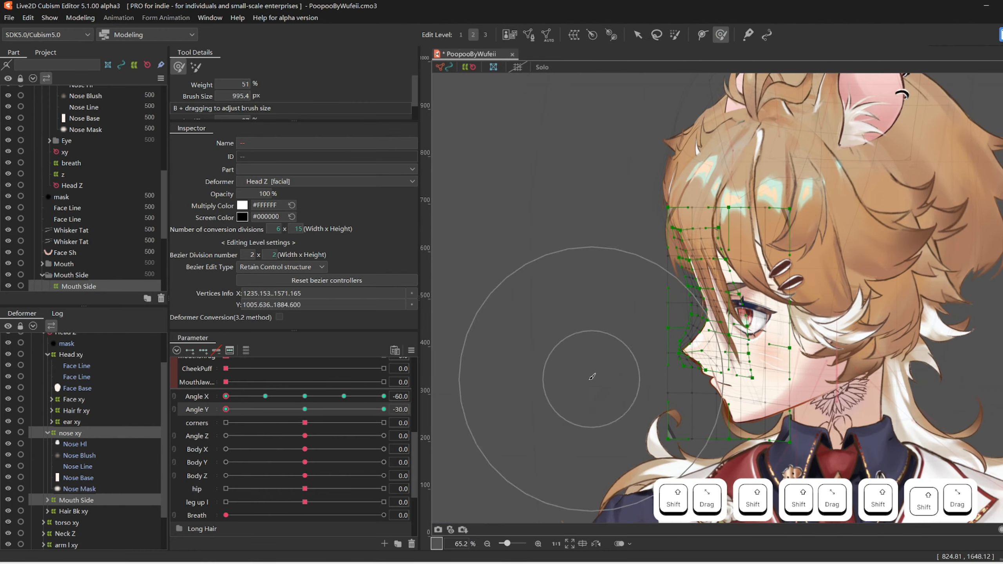
left_click_drag(304, 409, 343, 409)
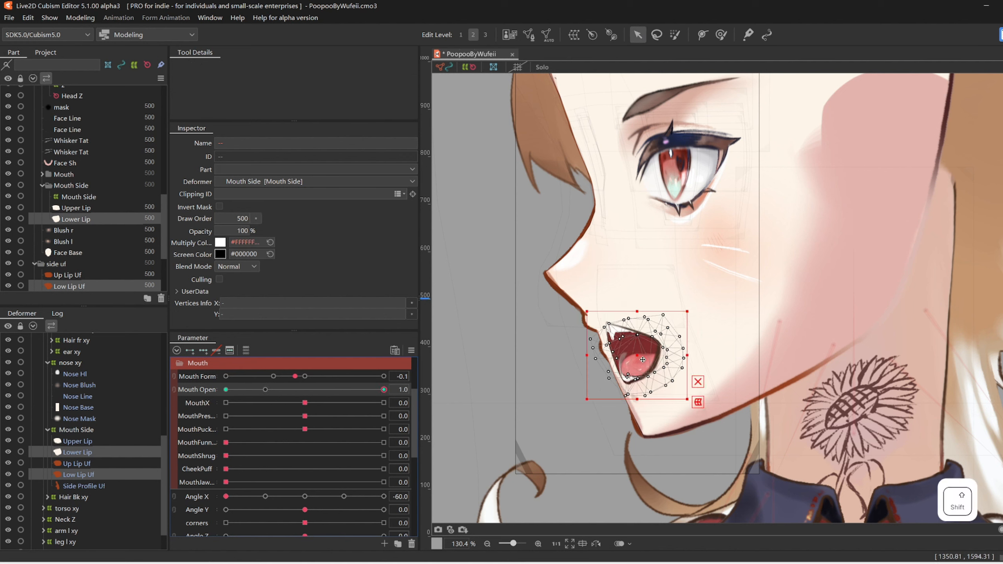
Seat the lower and upper lips on the open mouth and add a MouthShrug 1 keyform to Mouth Side at -60.
left_click_drag(635, 345, 646, 390)
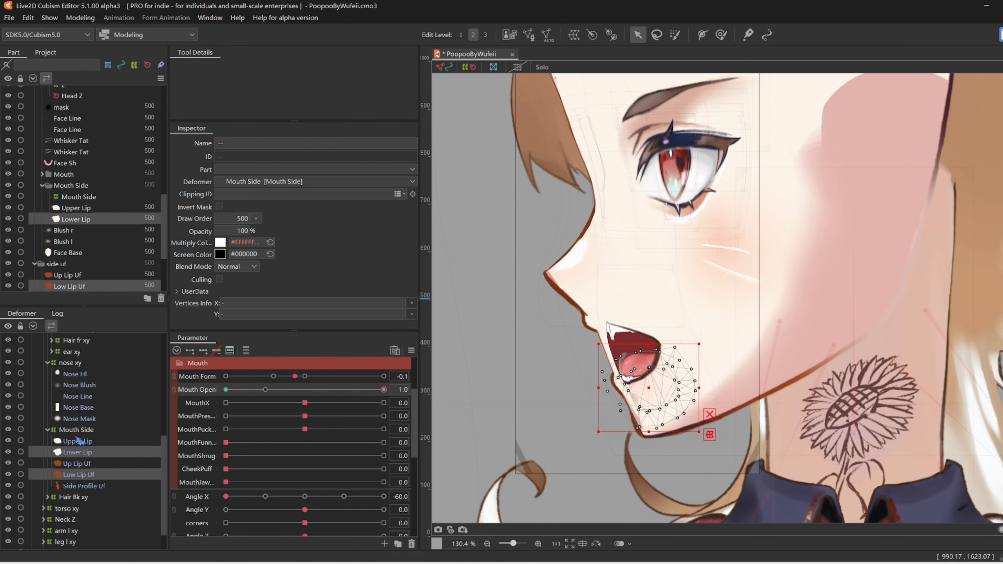
left_click(75, 207)
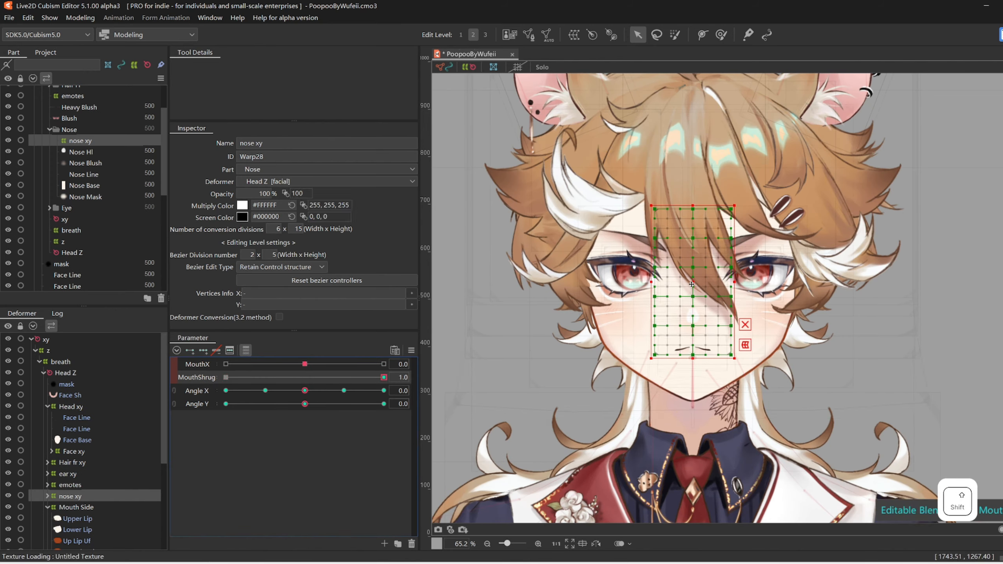
left_click(74, 428)
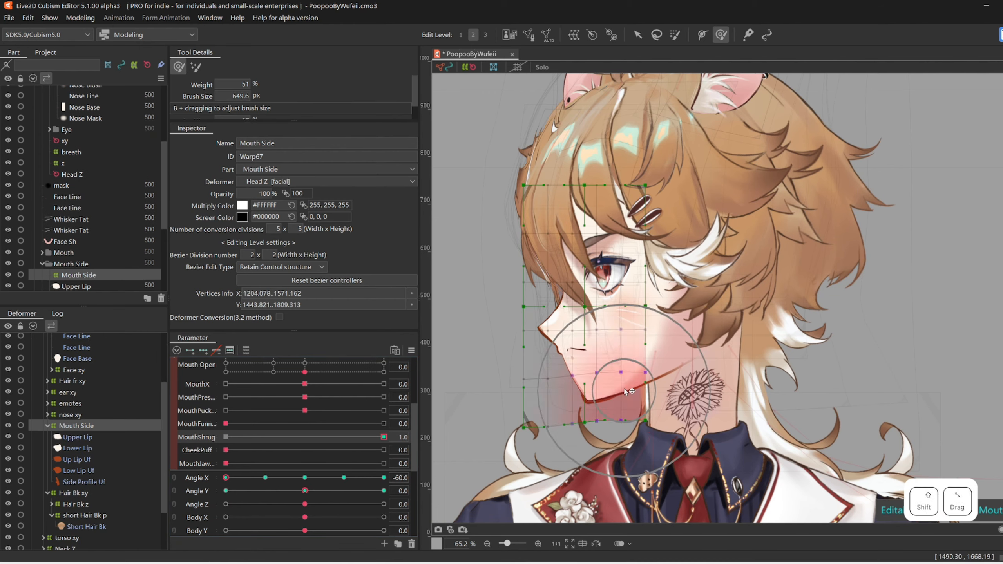
left_click_drag(305, 384, 384, 384)
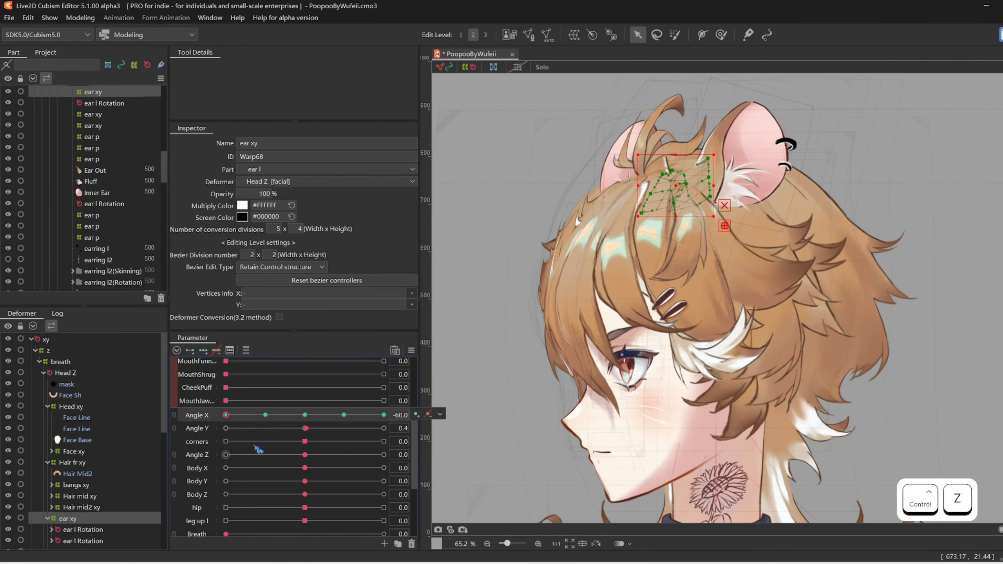
Turn to Angle X -60 and fit the ear xy warp grid to the profile head.
left_click_drag(305, 428, 226, 427)
type("10")
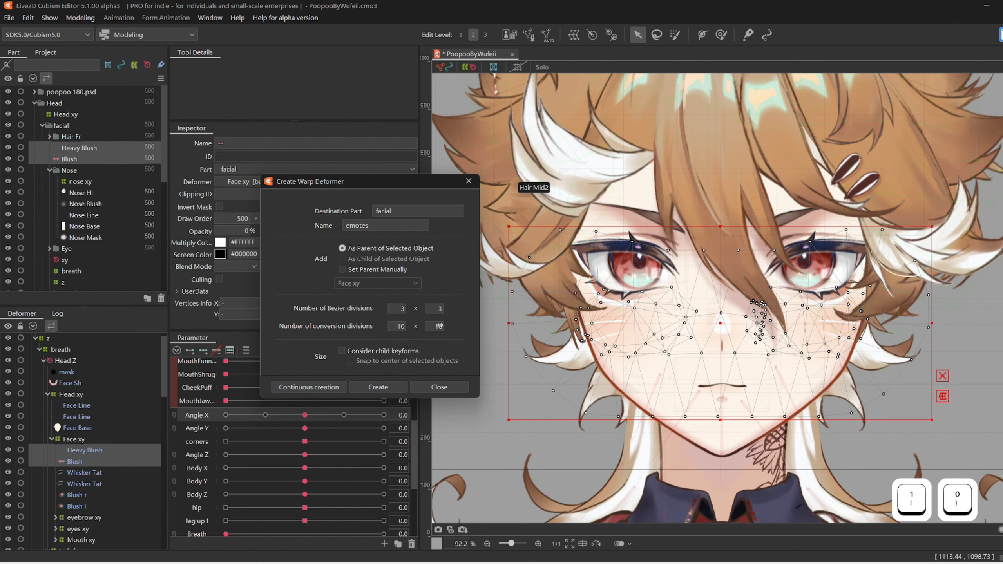
Create the emotes warp around the blush meshes, reparent it under the head and key it at Angle X -60.
left_click(377, 386)
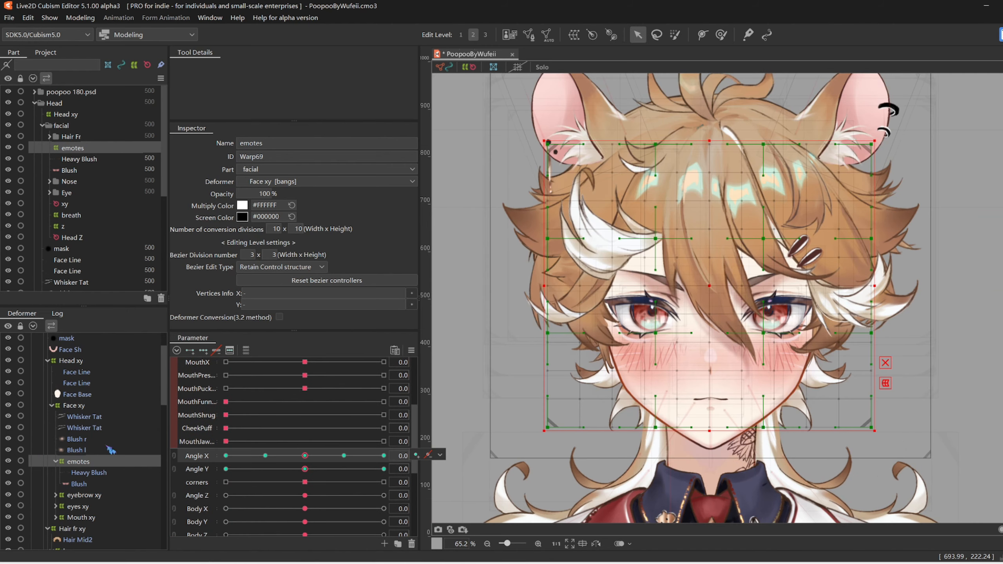
left_click_drag(304, 455, 229, 455)
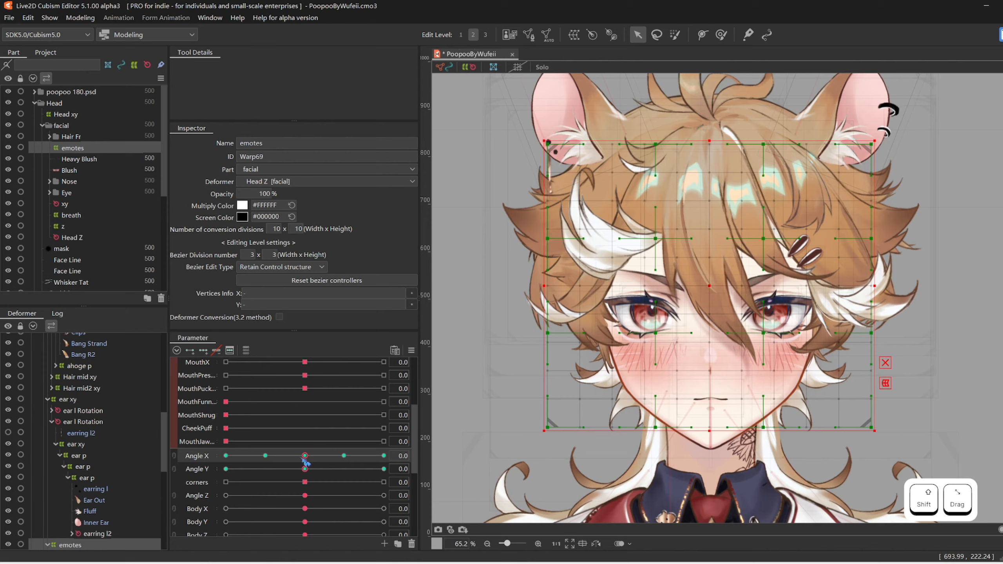
left_click_drag(304, 455, 237, 455)
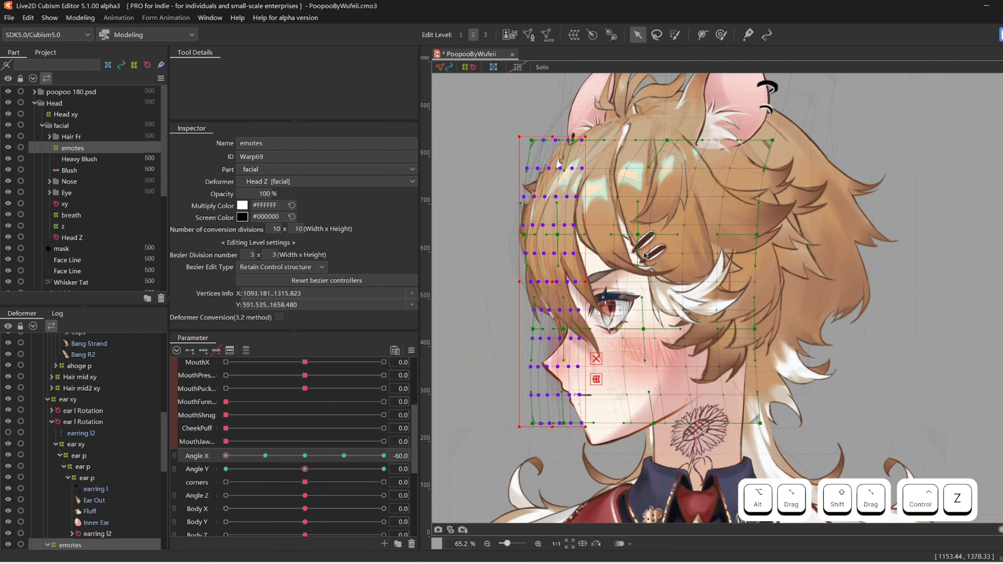
left_click(721, 33)
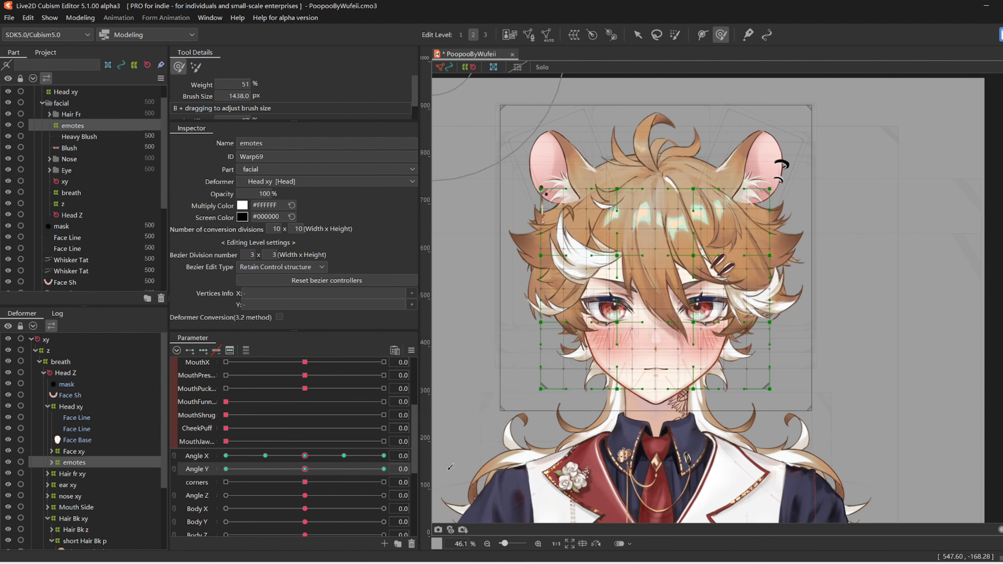
left_click_drag(305, 455, 224, 455)
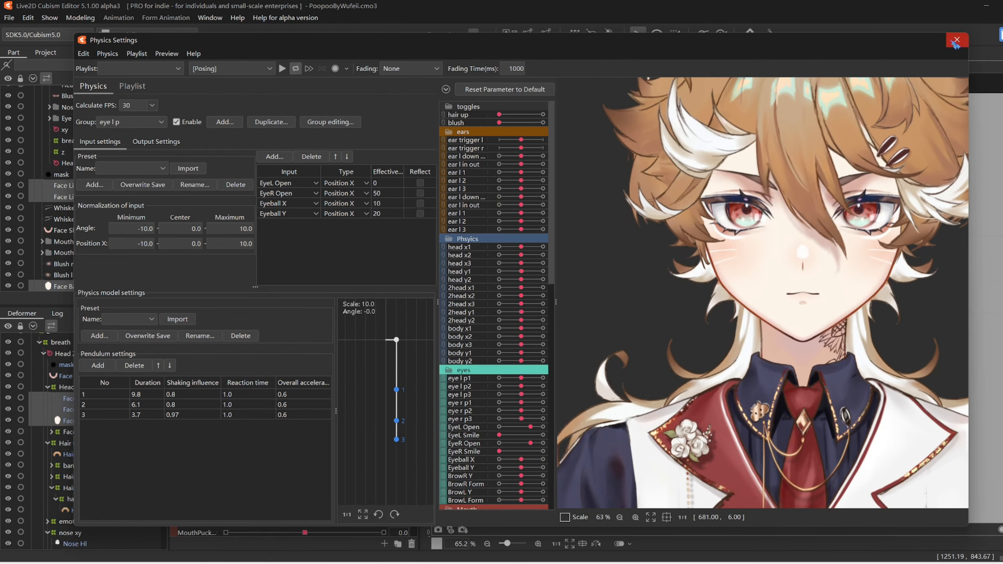
Add a Head xy keyform near Angle X -50, reshape the nose area and check the turn to -60.
left_click(955, 39)
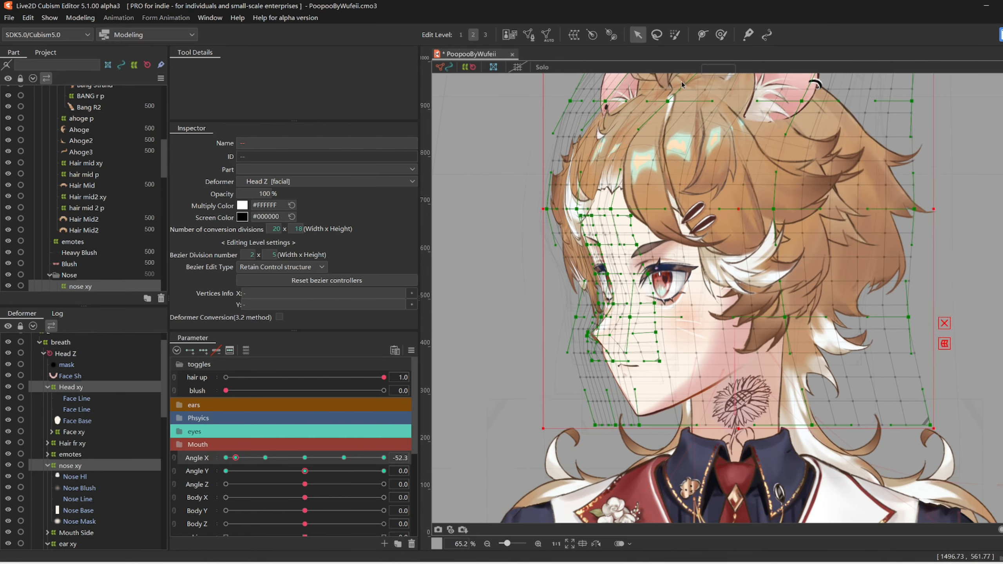
left_click(720, 34)
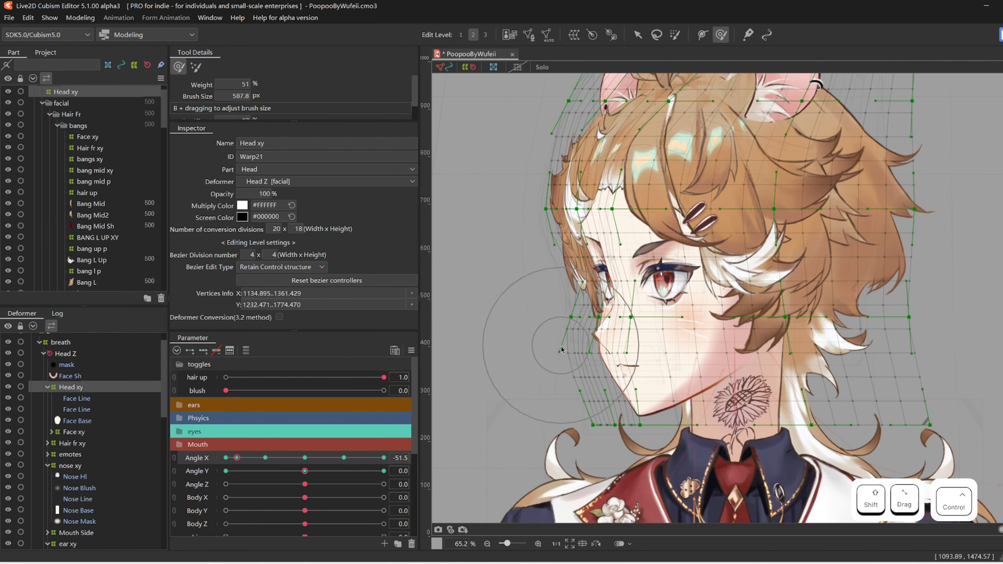
left_click_drag(236, 458, 252, 458)
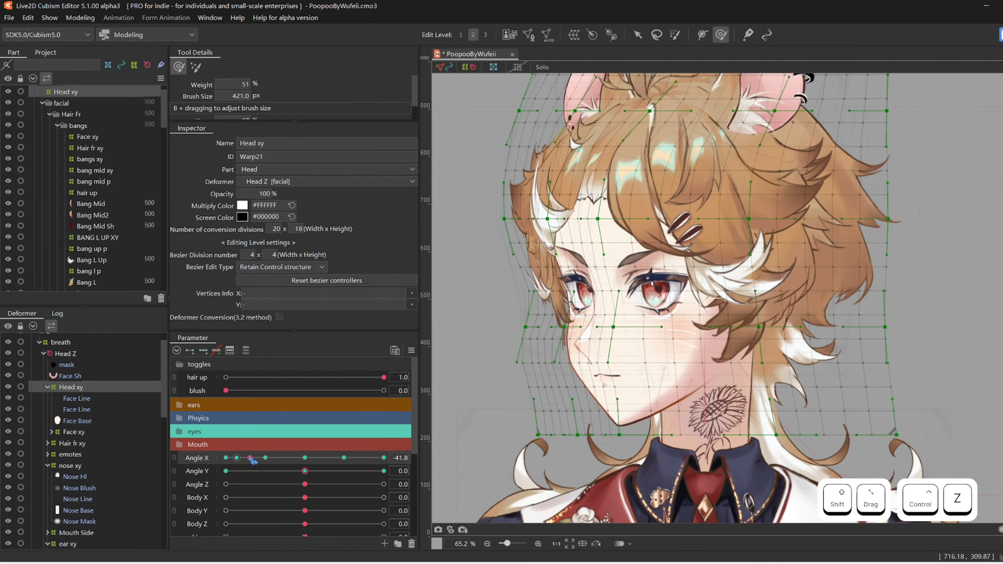
left_click_drag(251, 458, 236, 458)
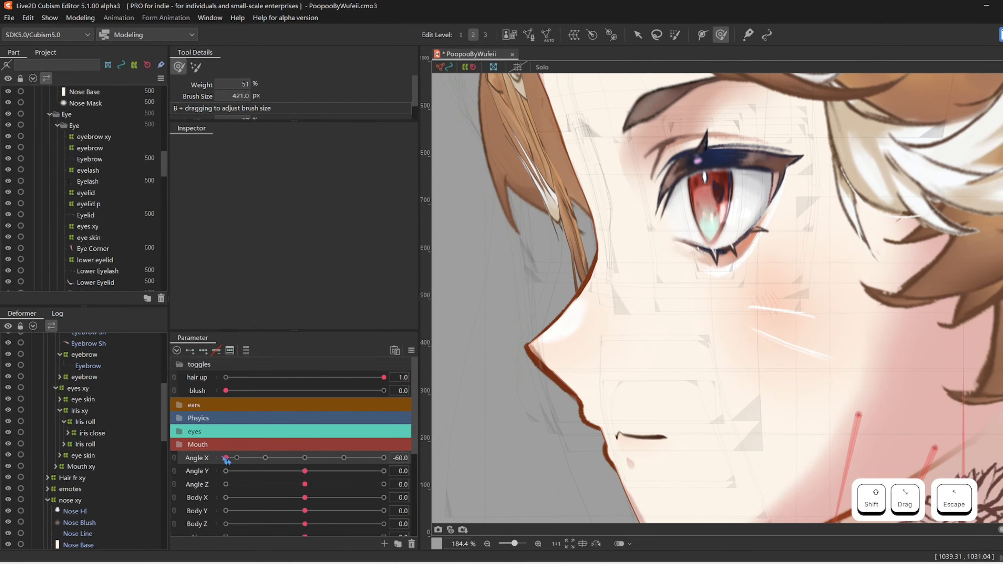
left_click_drag(235, 458, 376, 458)
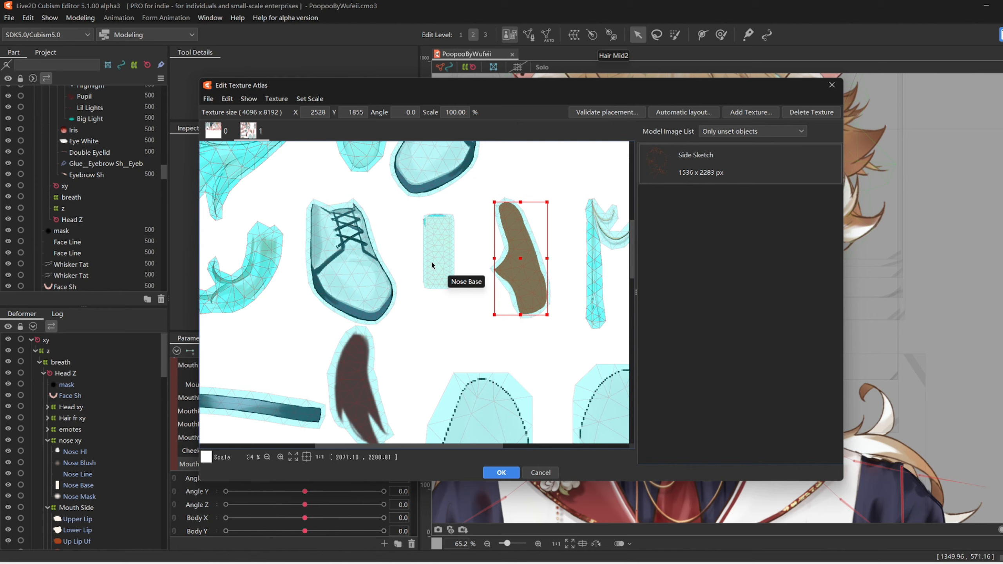
Accept the edited texture atlas before exporting the model to VTube Studio.
left_click(9, 17)
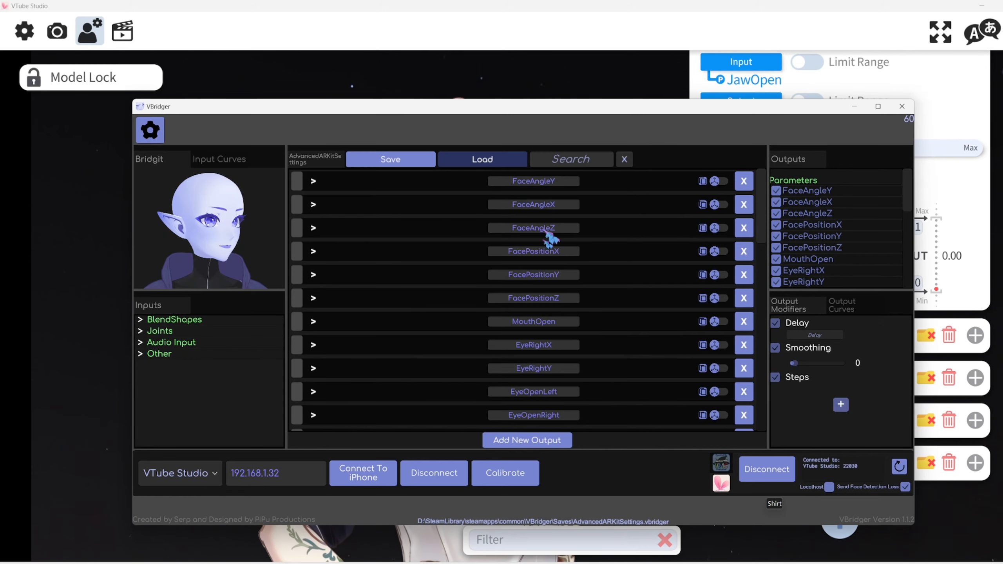
Close VBridger's window and watch the tracked model rotate to full side profile.
left_click(482, 159)
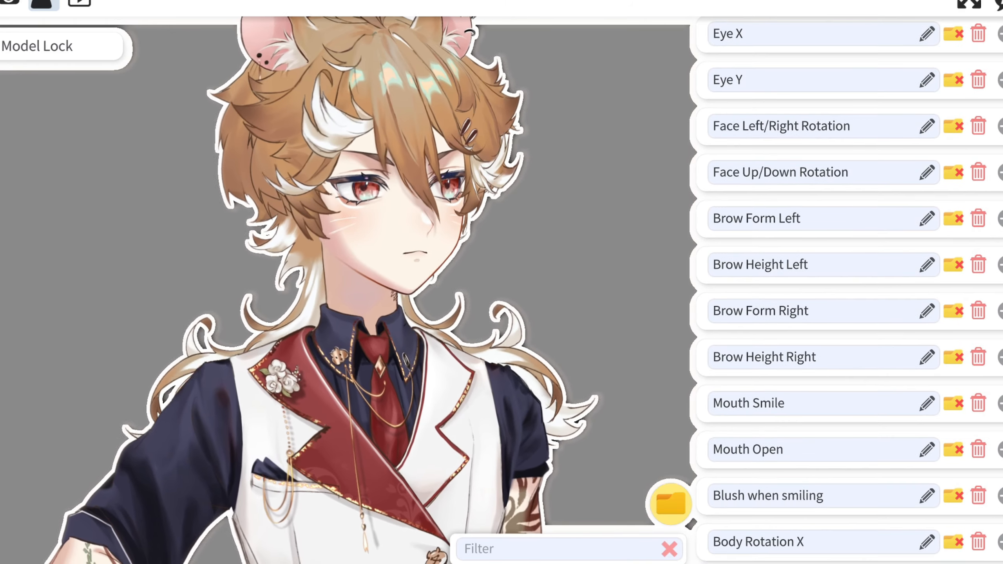
scroll("down", 3)
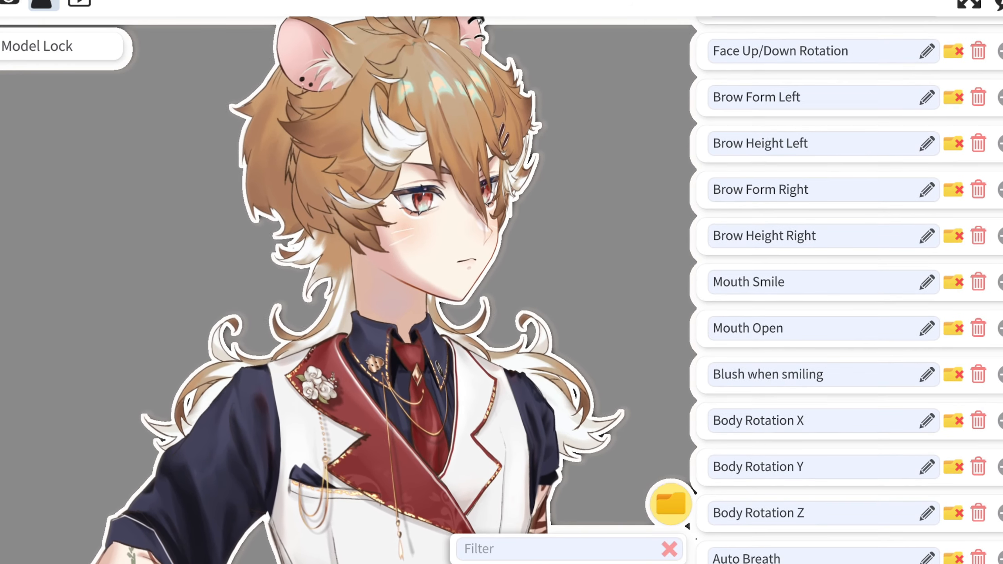